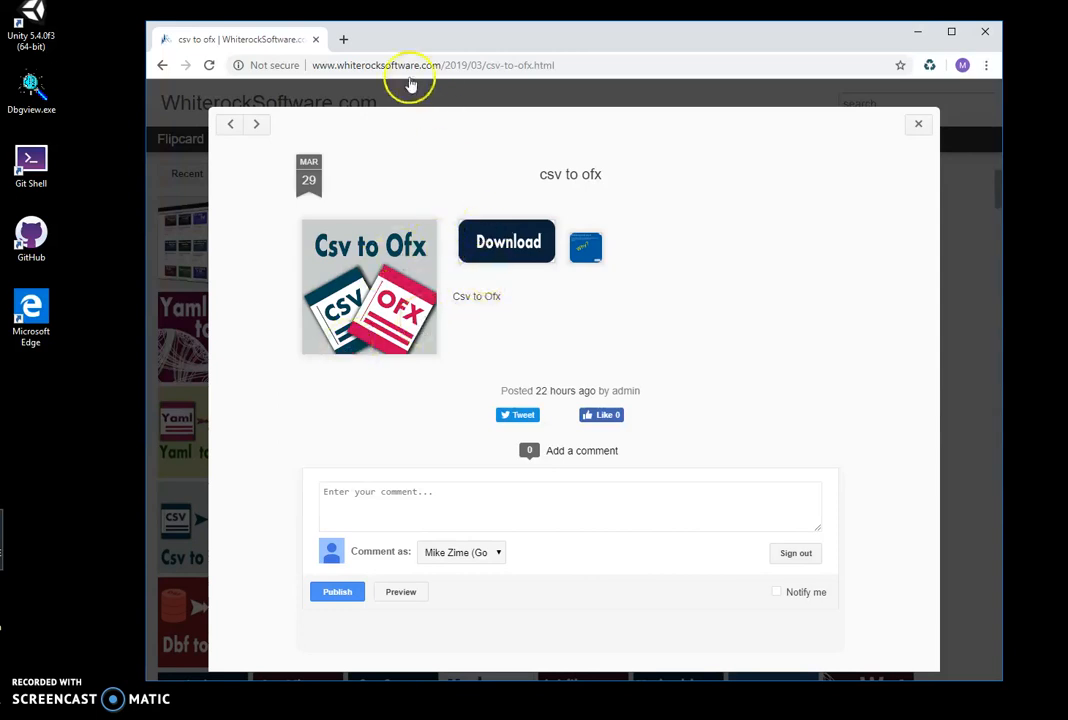
{"action": "mouse_move", "coordinate": [465, 72]}
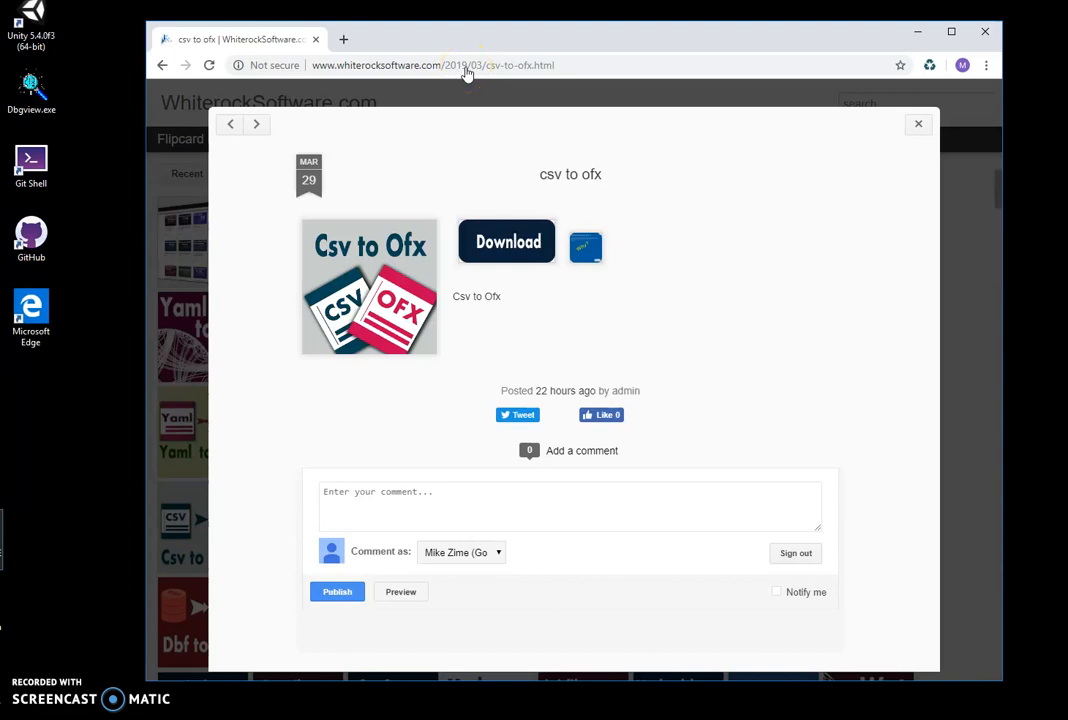
Download the CsvToOfxSetup.zip installer from the Csv to Ofx page in Chrome and open it
{"action": "left_click", "coordinate": [507, 241]}
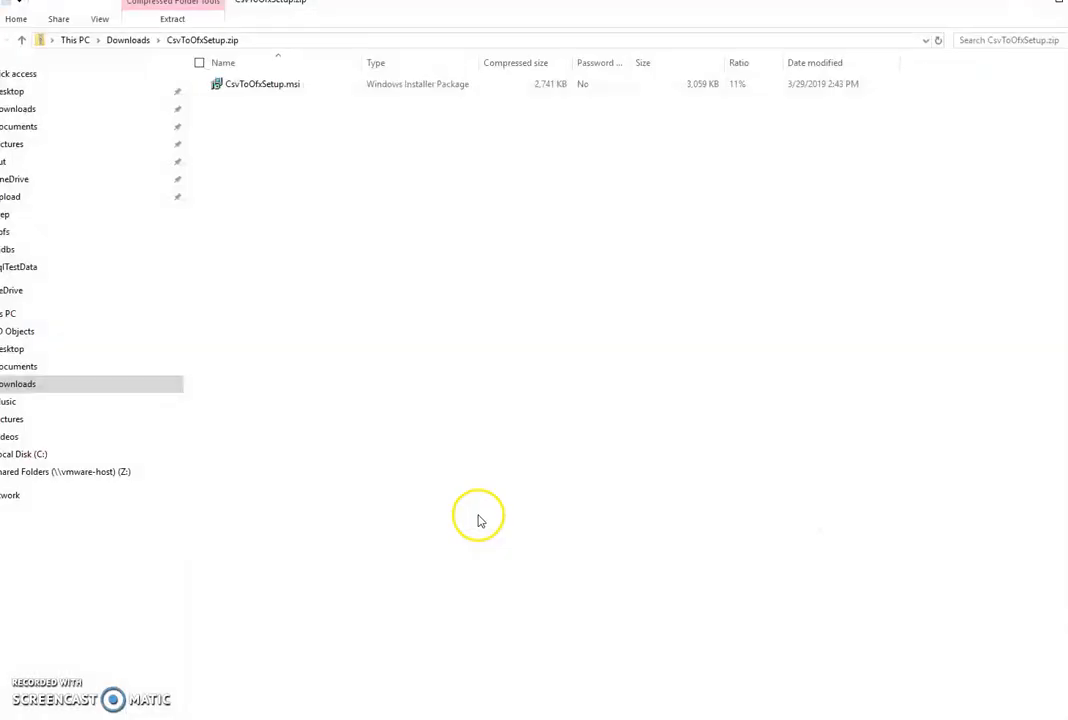
Run CsvToOfxSetup.msi, accept the default folder and UAC prompt, and finish setup
{"action": "left_click", "coordinate": [262, 84]}
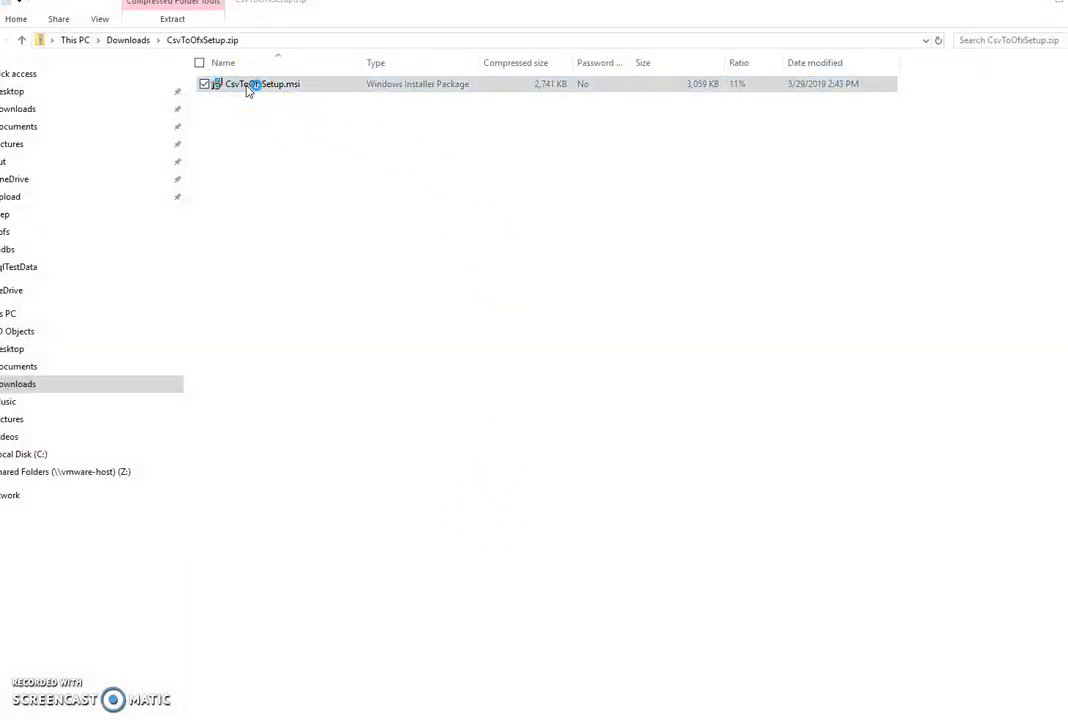
{"action": "double_click", "coordinate": [258, 83]}
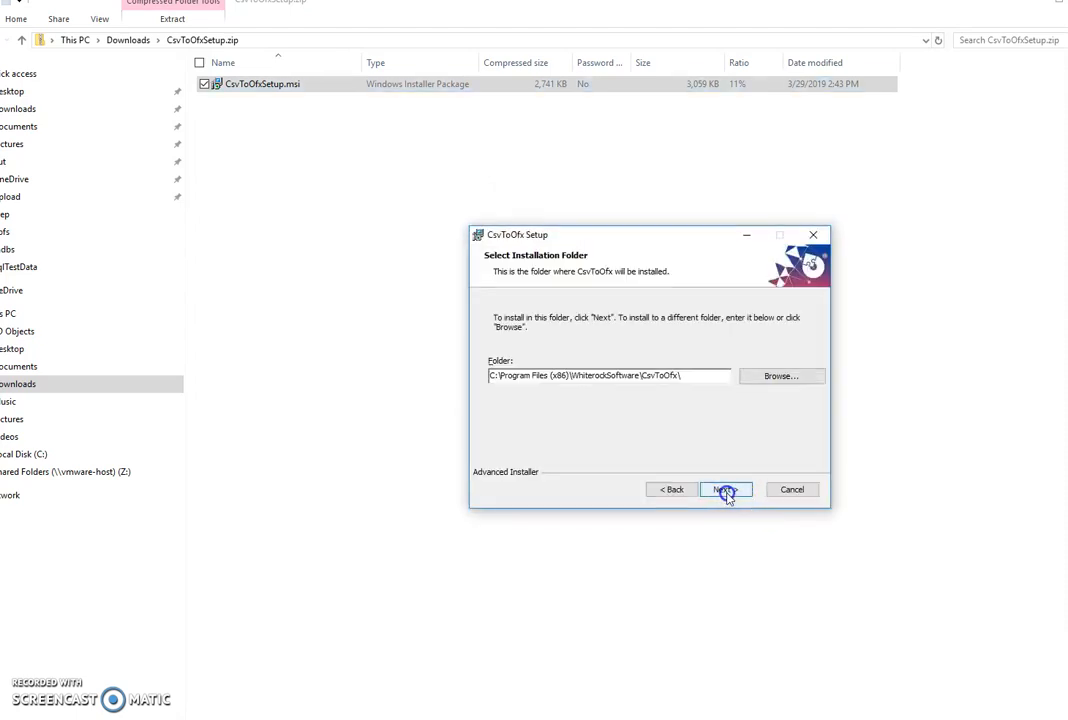
{"action": "left_click", "coordinate": [724, 489]}
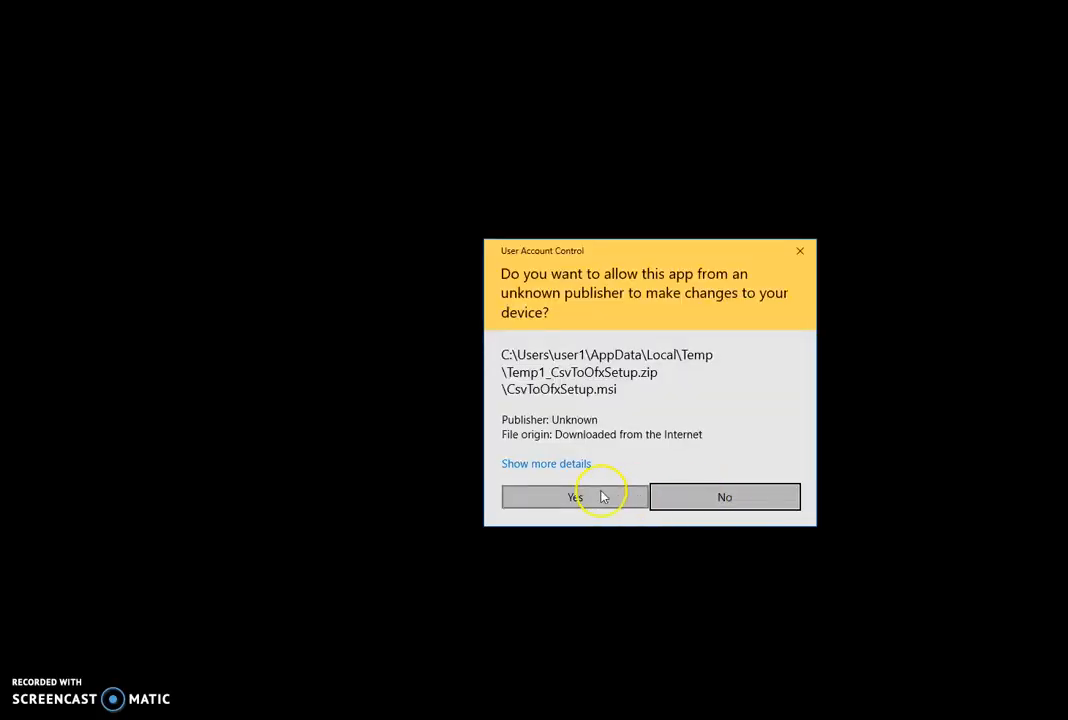
{"action": "left_click", "coordinate": [574, 497]}
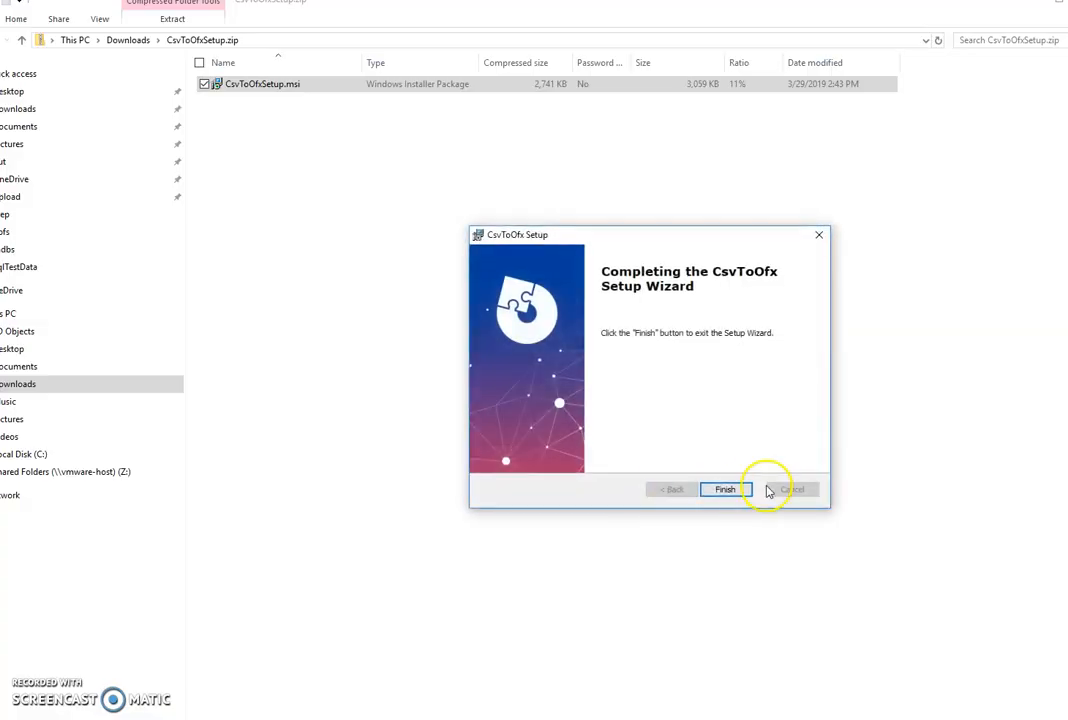
{"action": "left_click", "coordinate": [724, 489]}
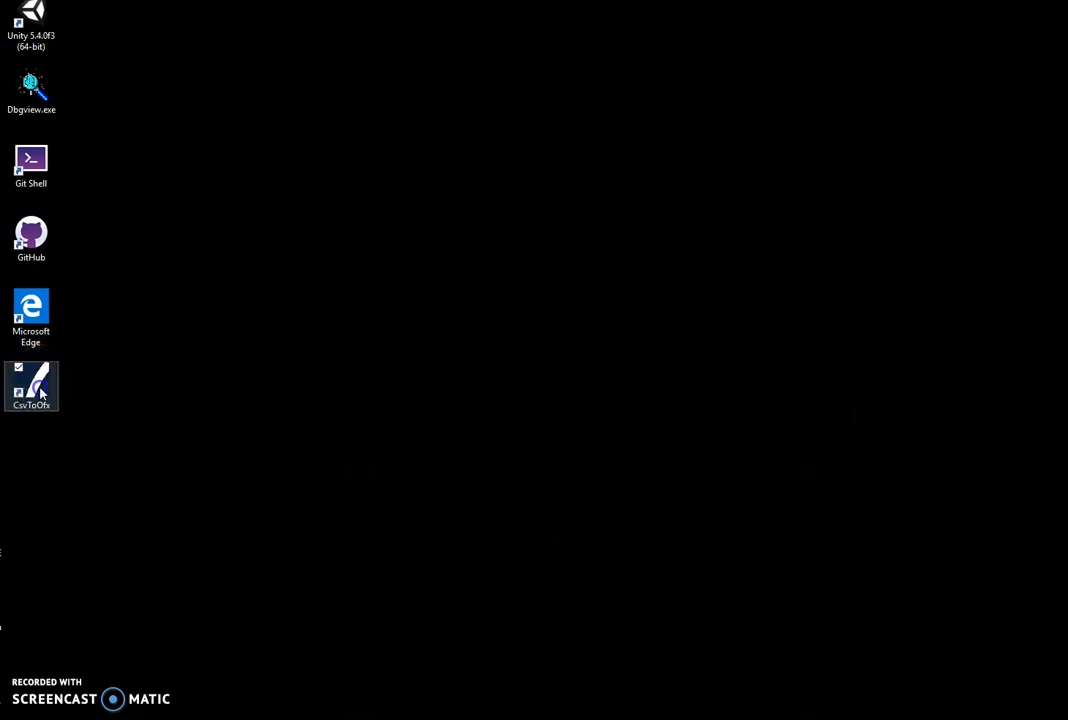
Launch Csv to Ofx from its desktop shortcut onto the Step 1:Input tab
{"action": "double_click", "coordinate": [31, 386]}
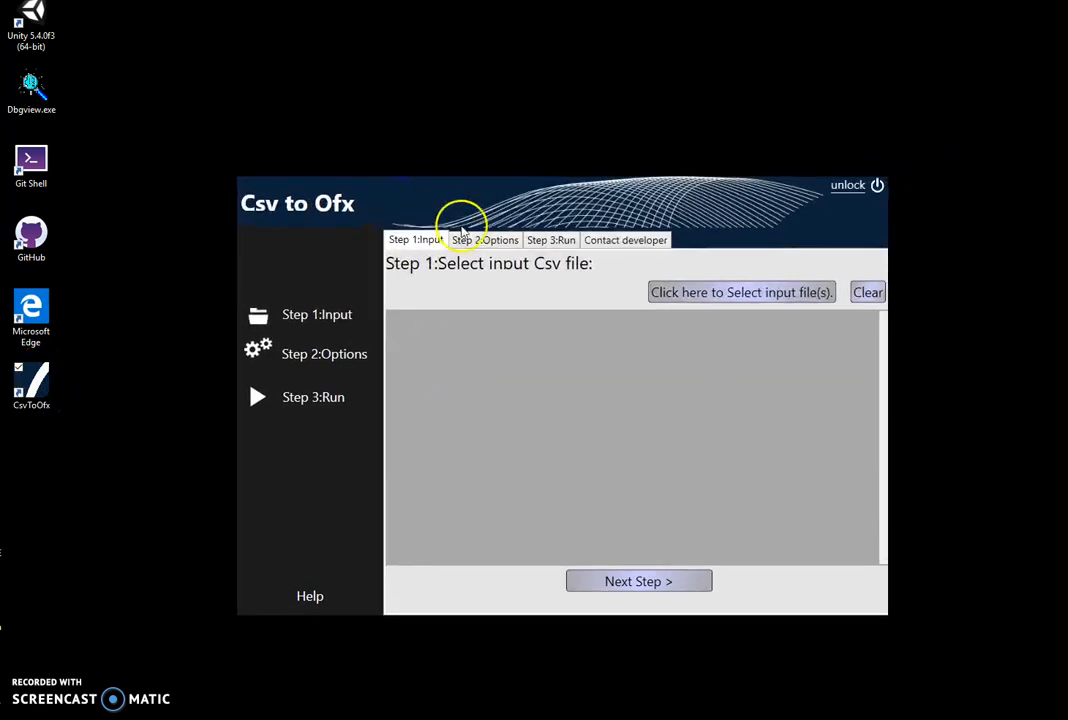
{"action": "mouse_move", "coordinate": [648, 308]}
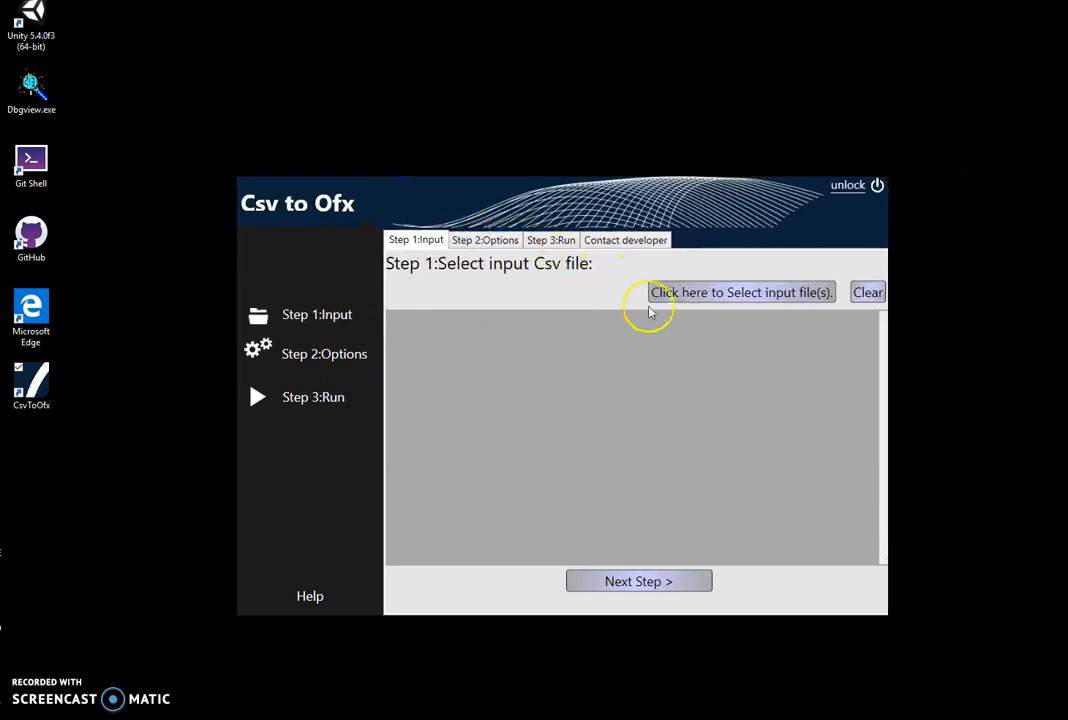
{"action": "mouse_move", "coordinate": [538, 618]}
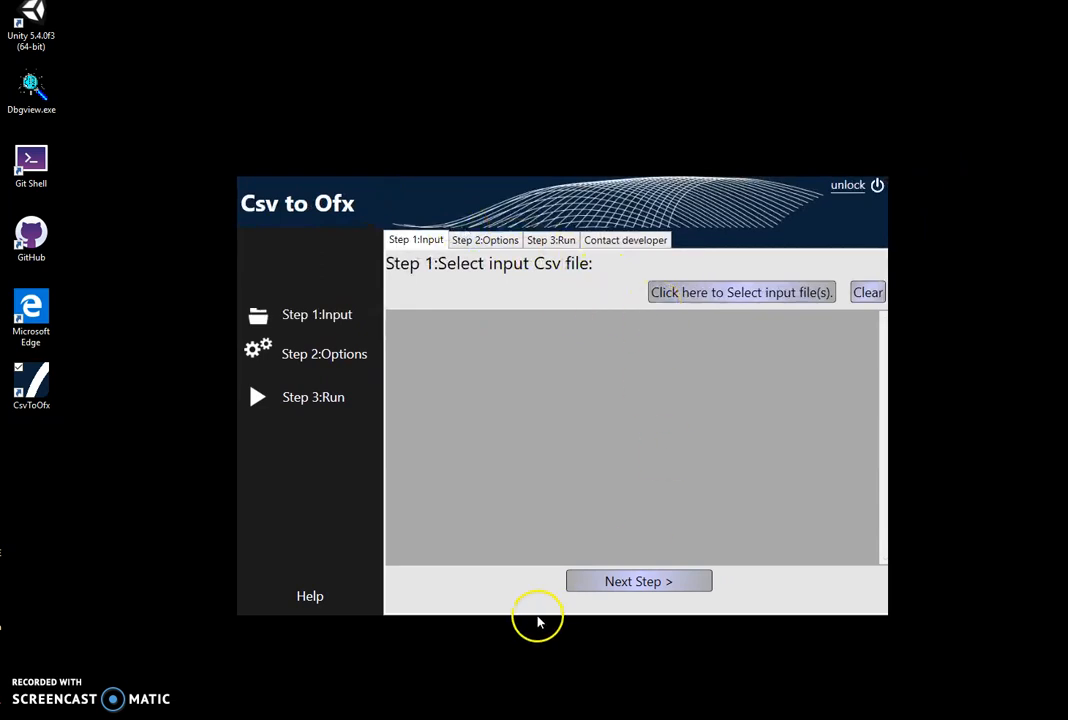
{"action": "mouse_move", "coordinate": [538, 618]}
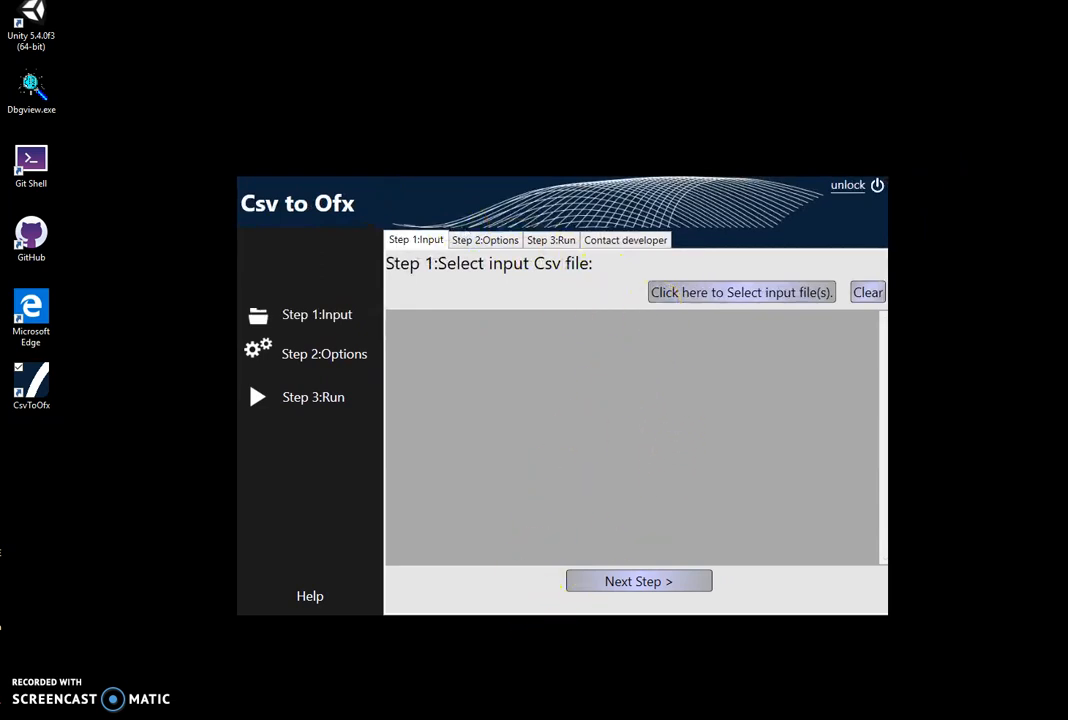
Open Documents from Quick access and scroll the list to BankInfo.csv
{"action": "left_click", "coordinate": [741, 292]}
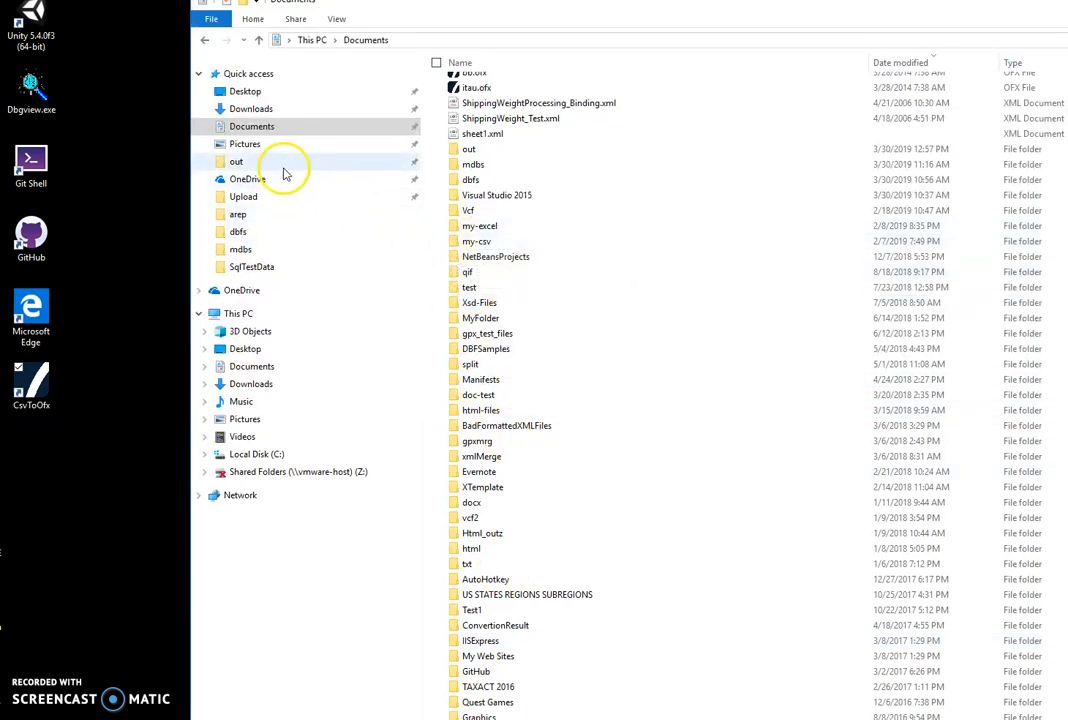
{"action": "scroll", "scroll_direction": "up", "scroll_amount": 3}
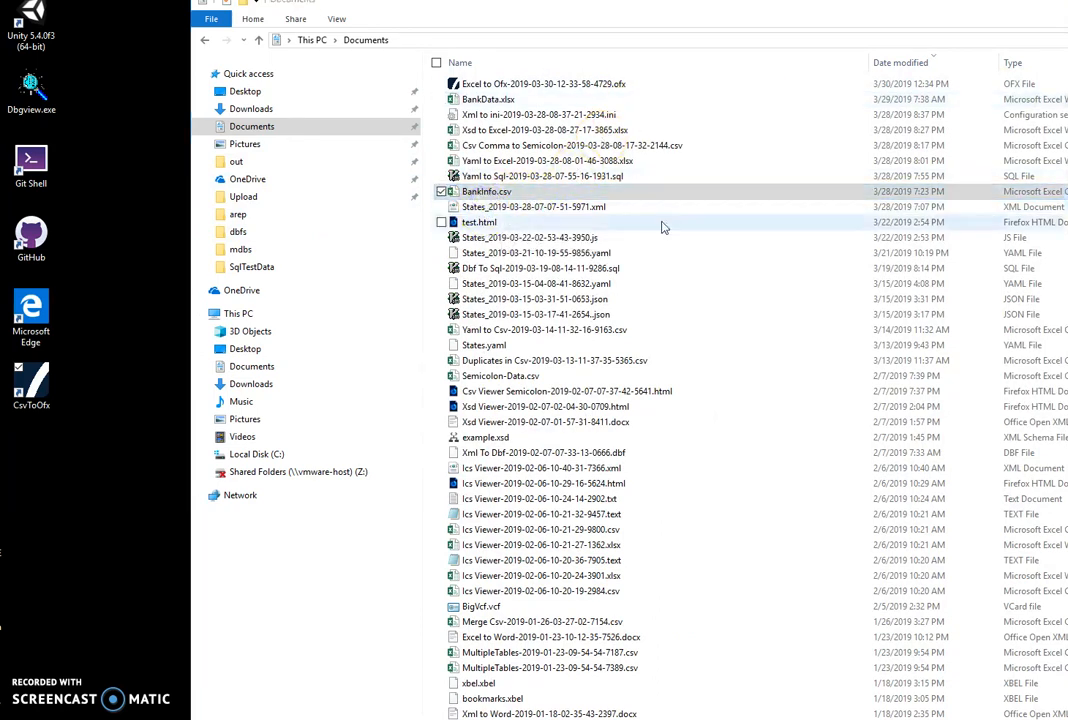
{"action": "double_click", "coordinate": [486, 191]}
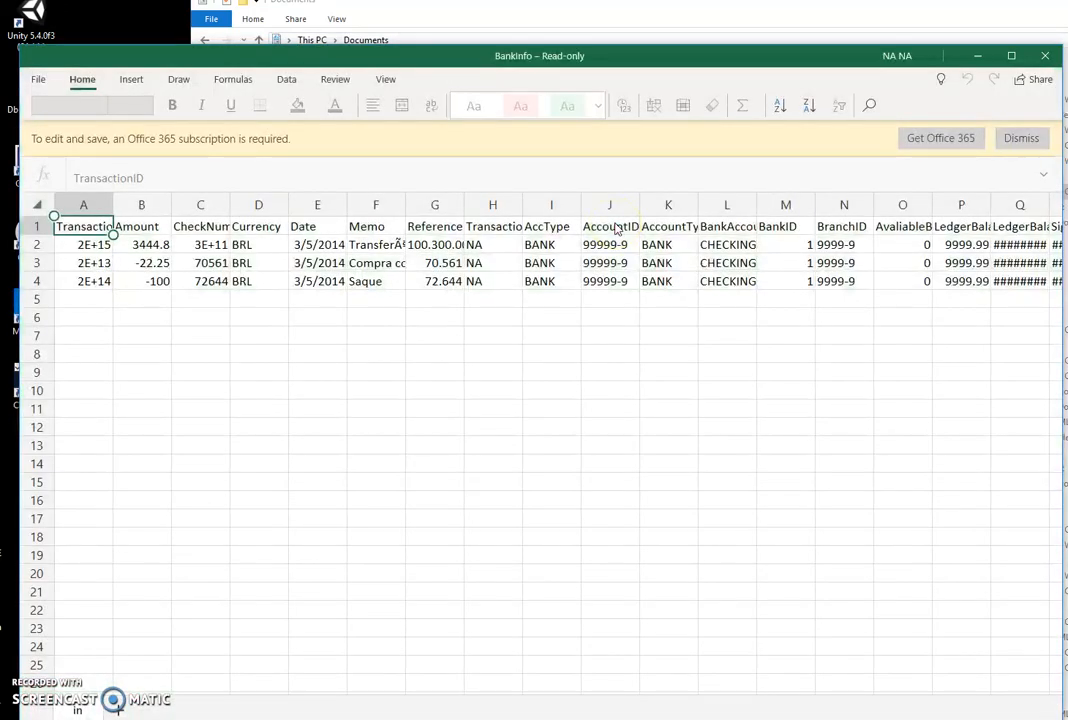
{"action": "left_click", "coordinate": [258, 262]}
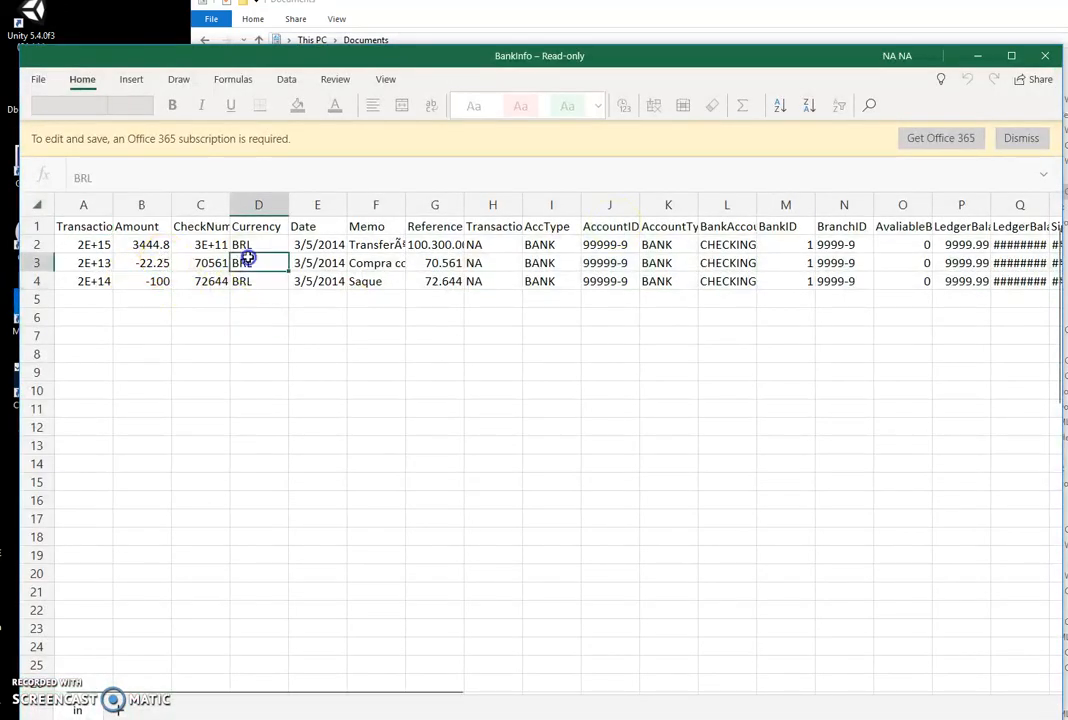
{"action": "left_click", "coordinate": [727, 281]}
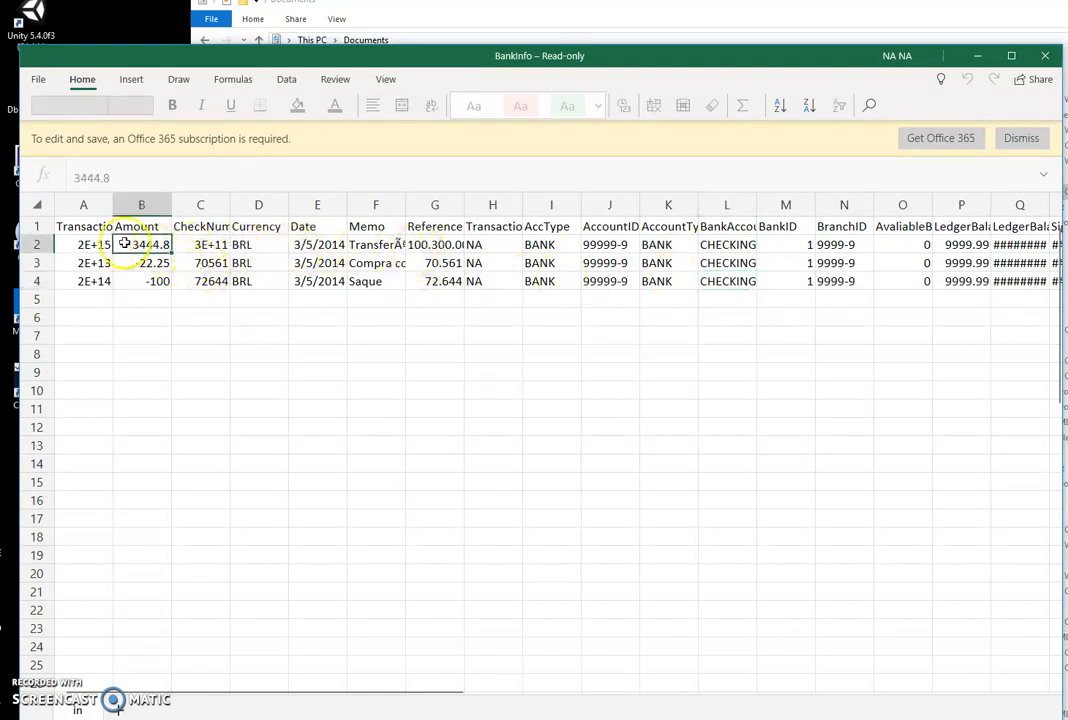
{"action": "left_click", "coordinate": [83, 244]}
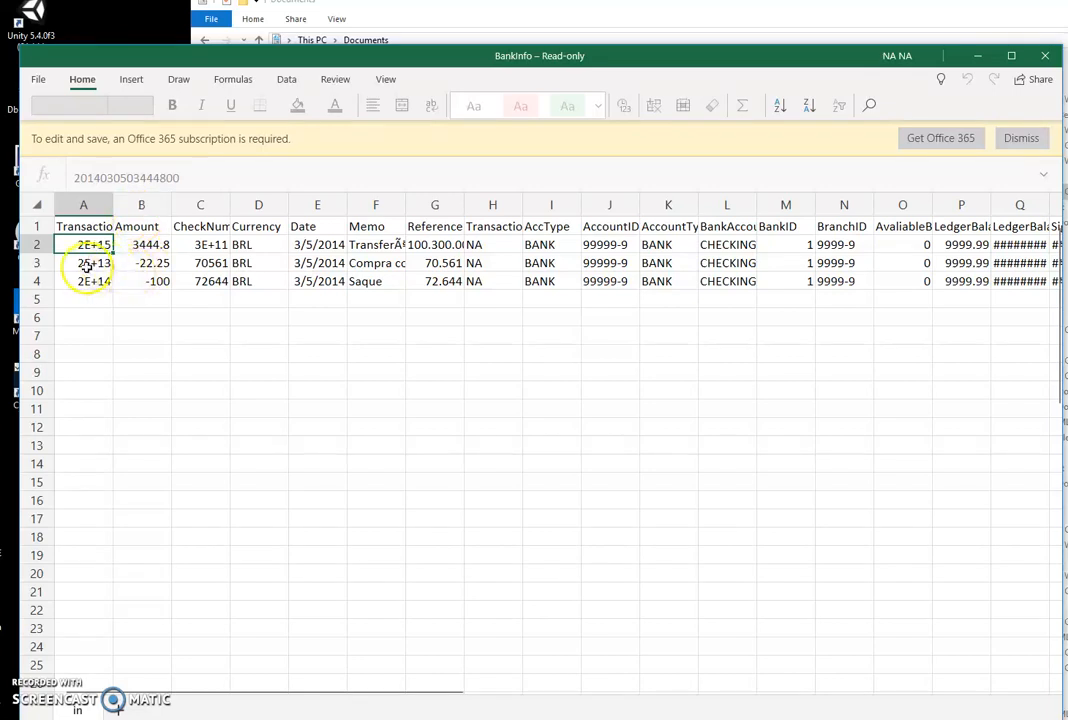
{"action": "mouse_move", "coordinate": [750, 95]}
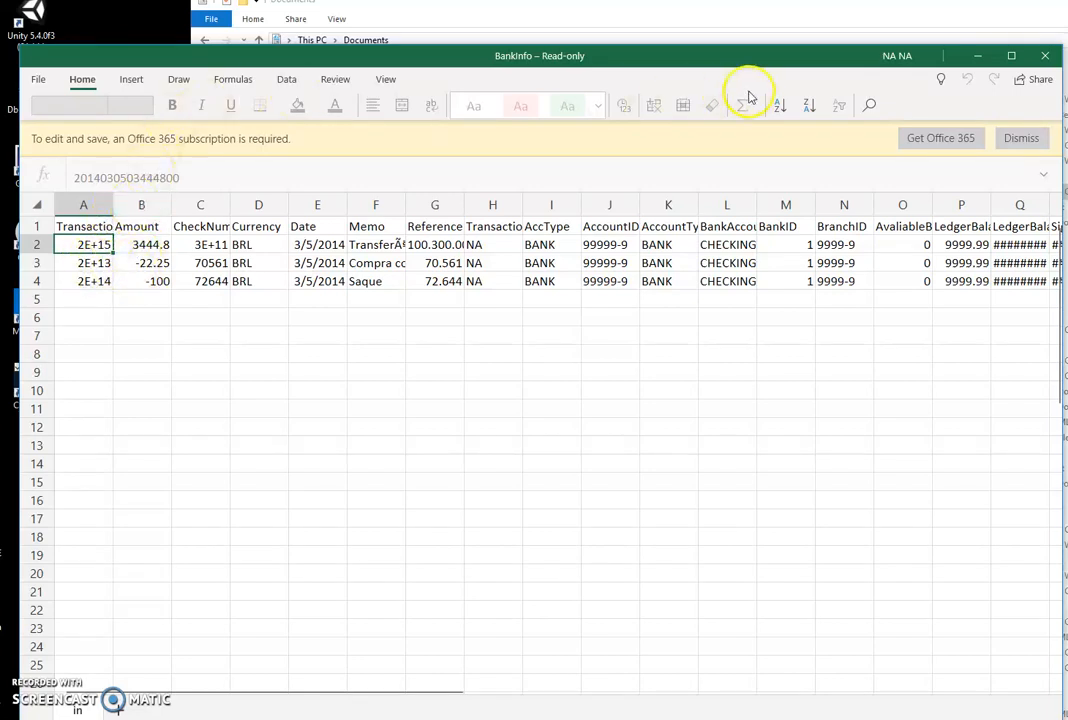
{"action": "mouse_move", "coordinate": [141, 204]}
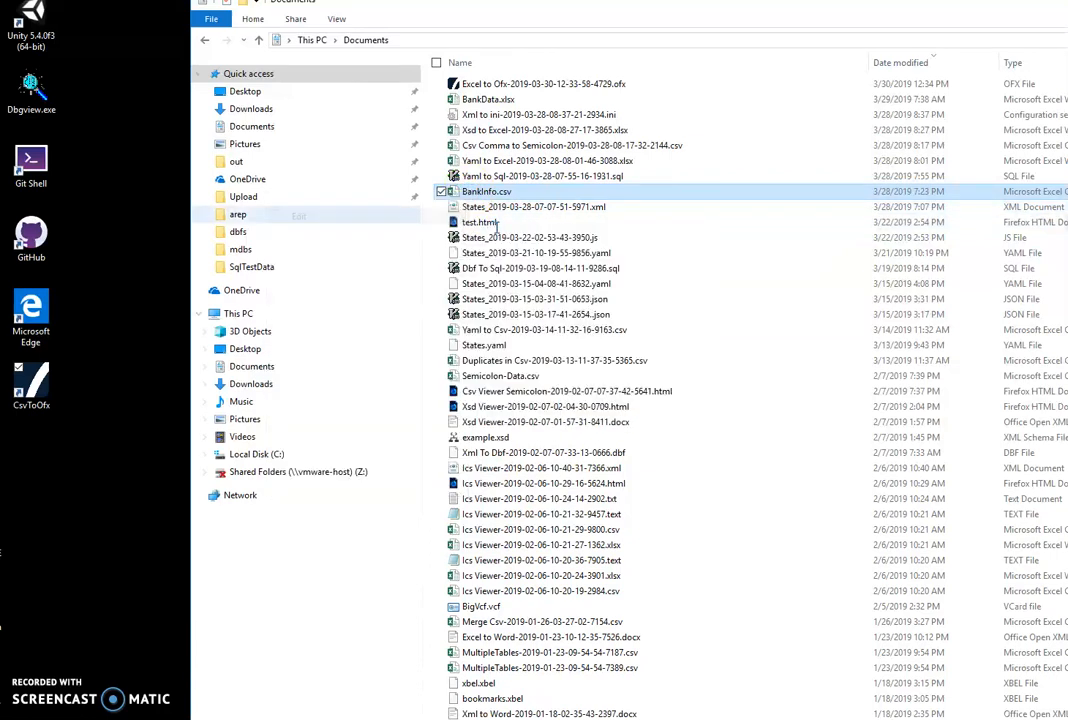
Open BankInfo.csv in Notepad to see its header and three quoted transactions
{"action": "double_click", "coordinate": [486, 191]}
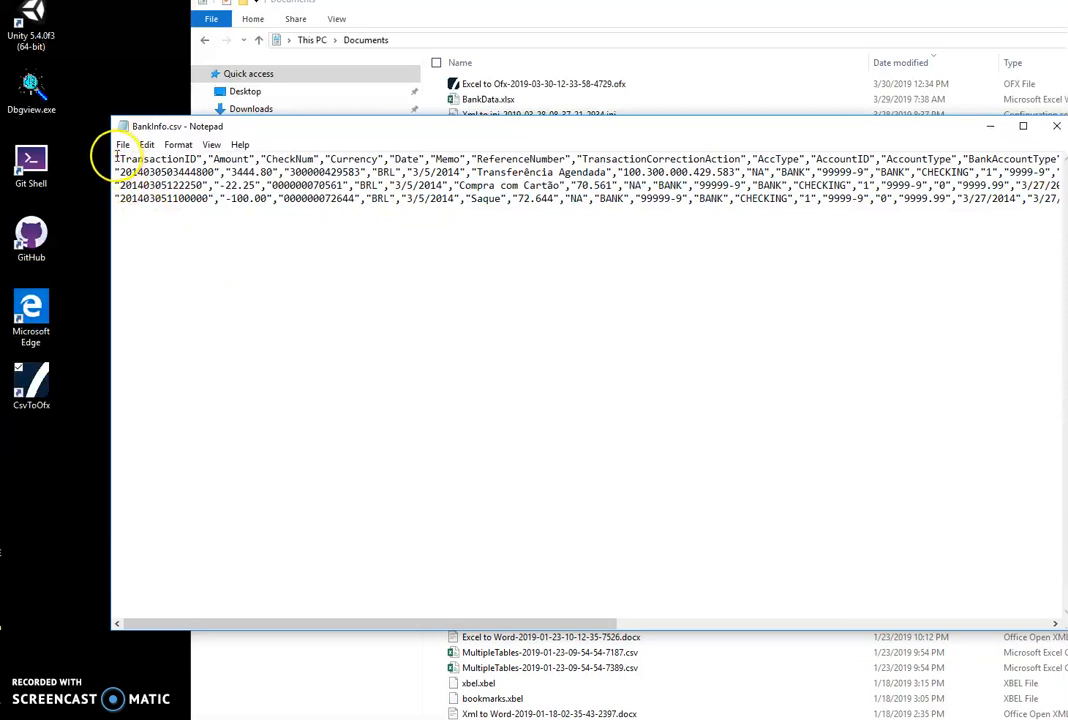
{"action": "mouse_move", "coordinate": [302, 162]}
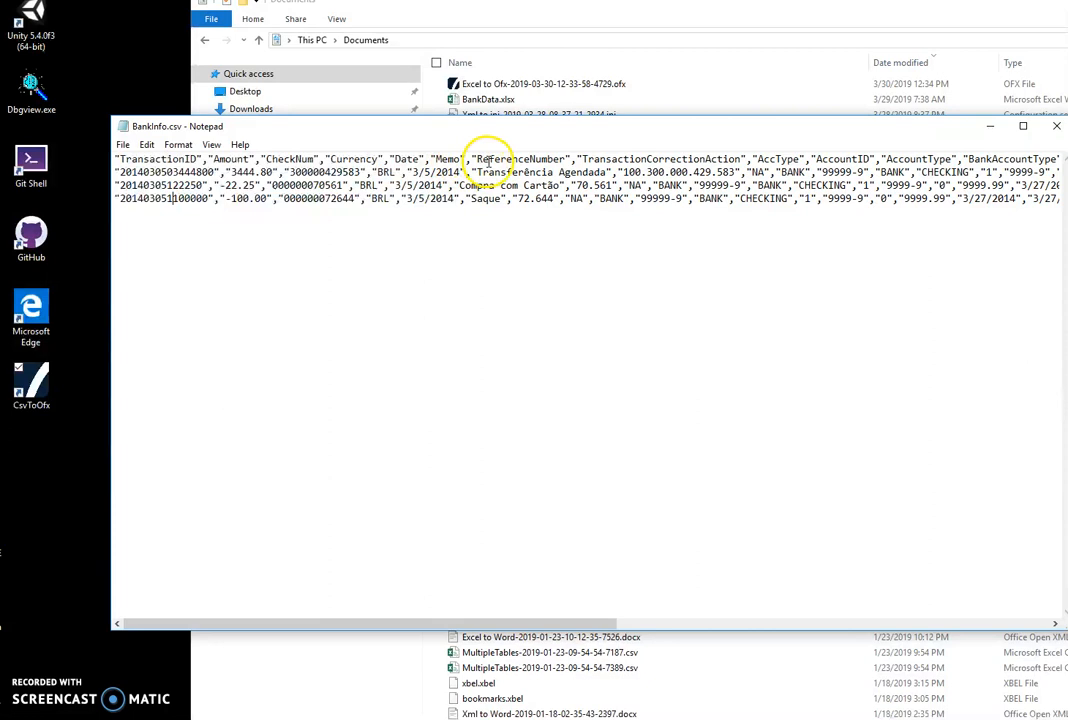
{"action": "mouse_move", "coordinate": [900, 160]}
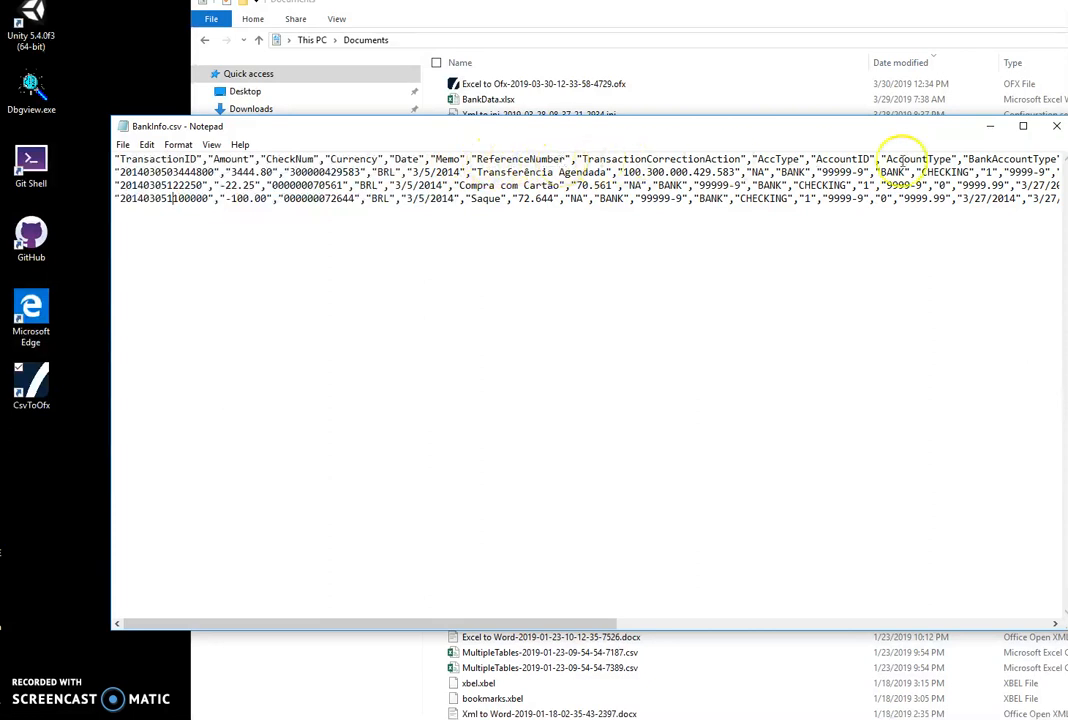
{"action": "mouse_move", "coordinate": [1056, 126]}
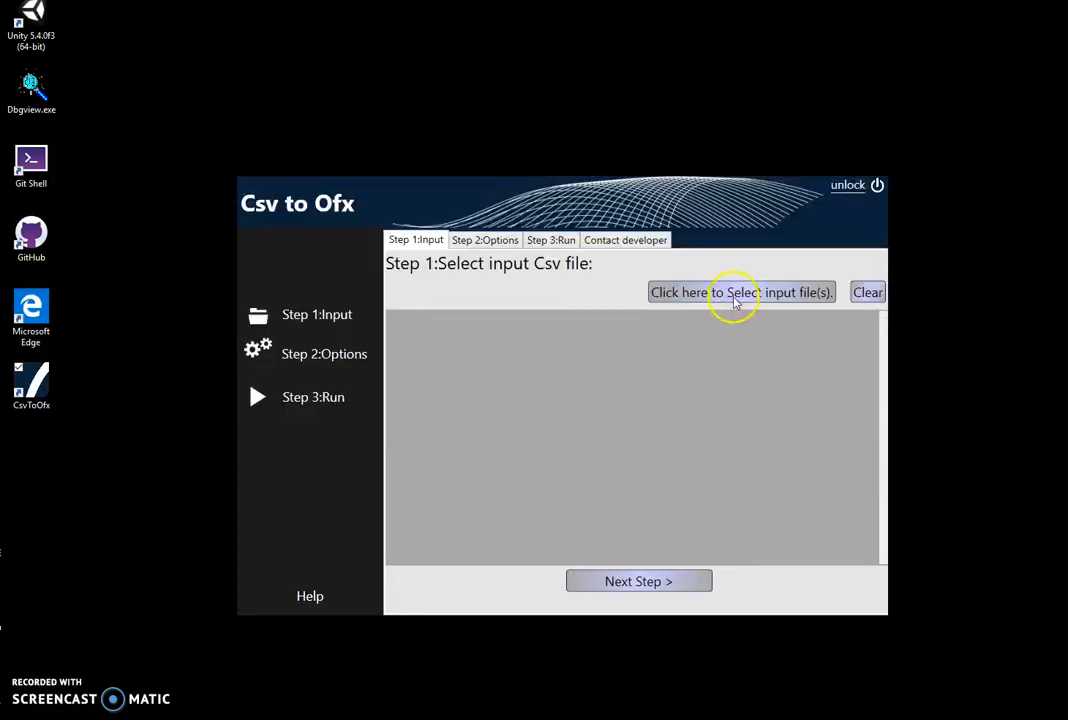
{"action": "mouse_move", "coordinate": [661, 338]}
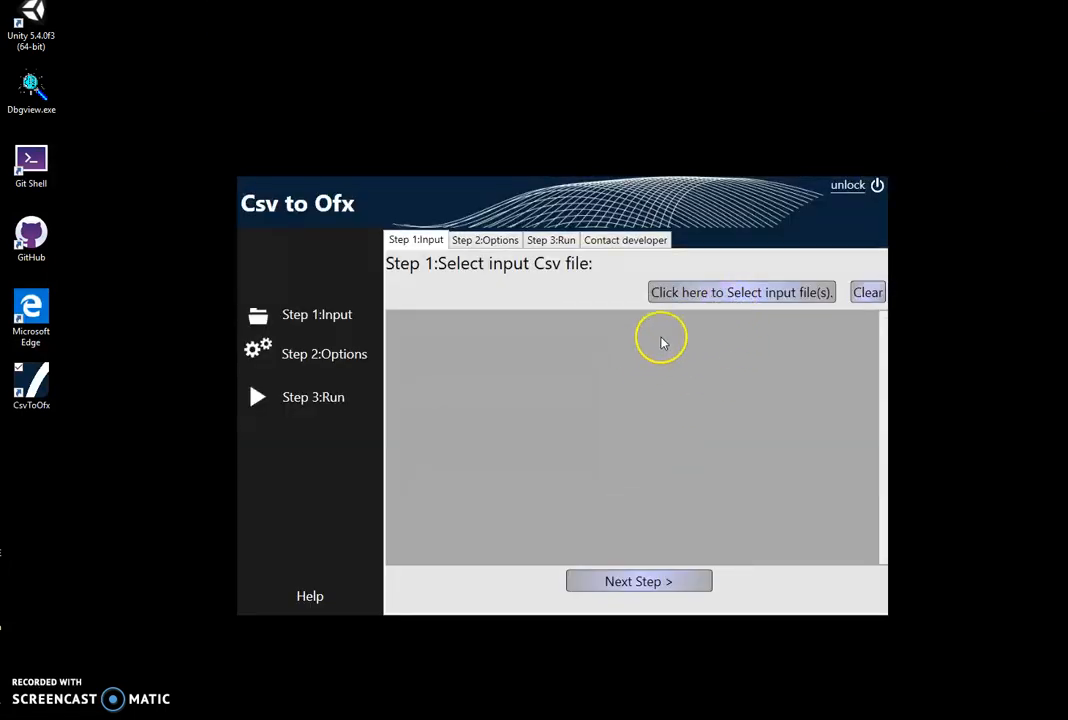
Pick BankInfo.csv from Documents via 'Ba' suggestions and open it as input
{"action": "left_click", "coordinate": [741, 292]}
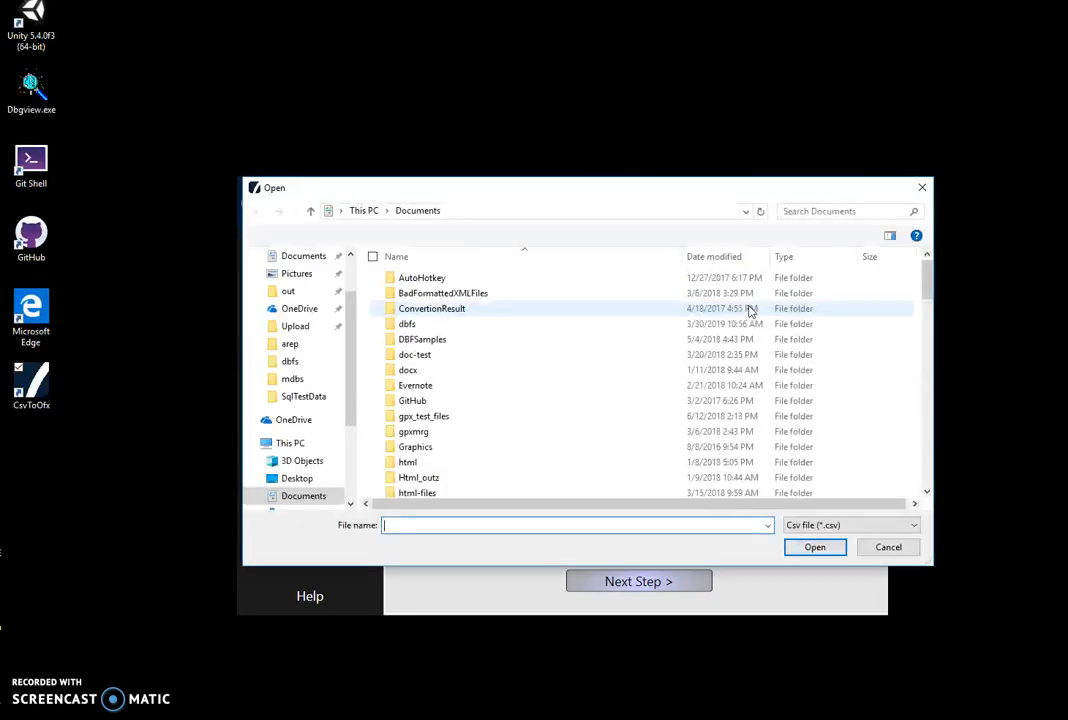
{"action": "scroll", "scroll_direction": "down", "scroll_amount": 3}
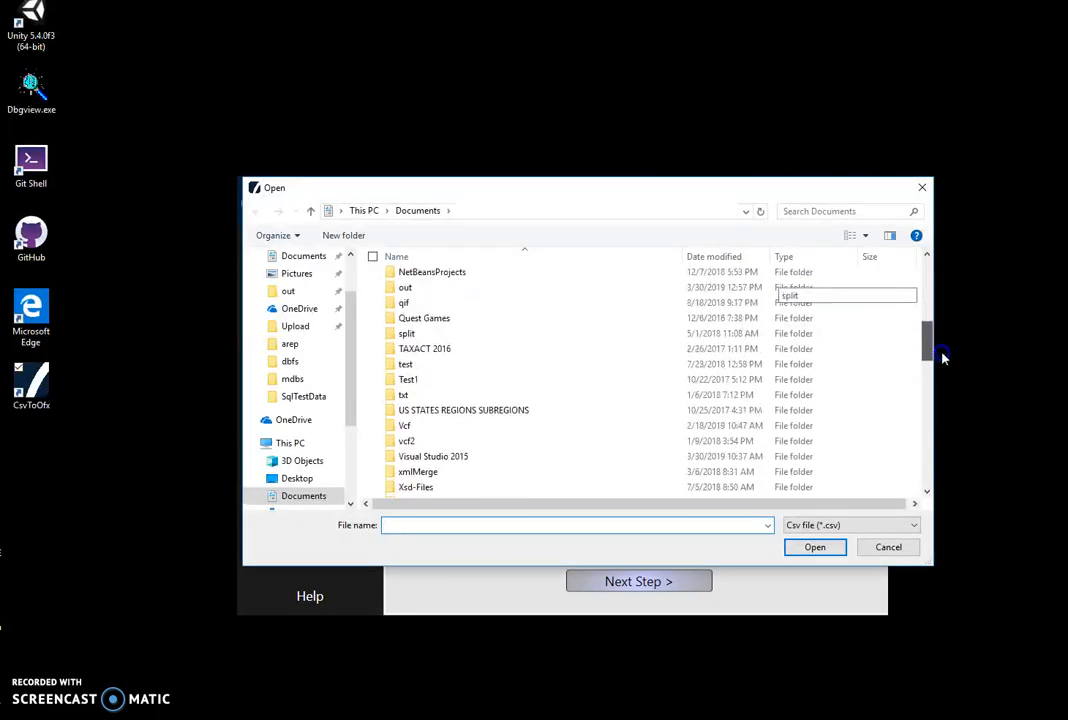
{"action": "scroll", "scroll_direction": "down", "scroll_amount": 3}
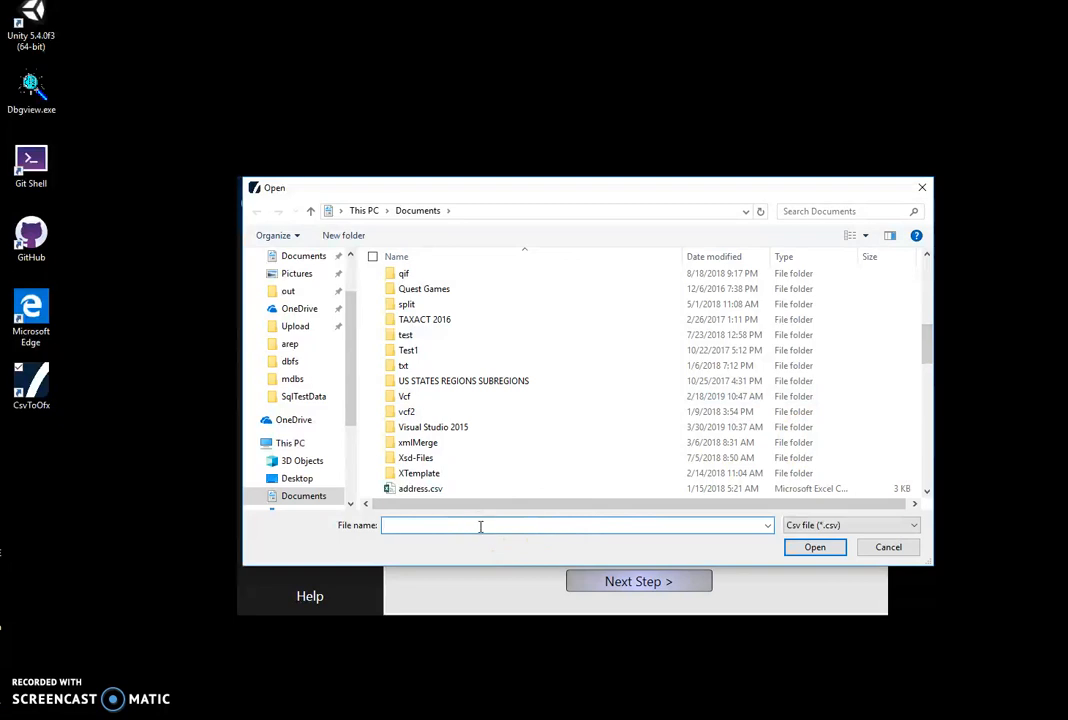
{"action": "type", "text": "Ba"}
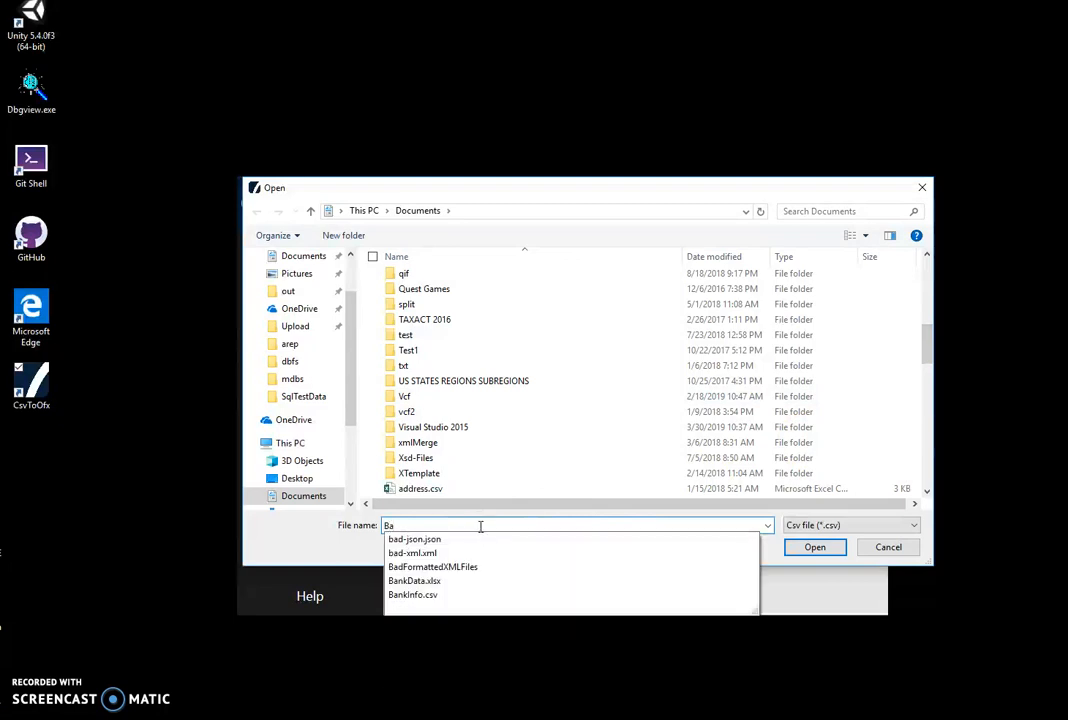
{"action": "left_click", "coordinate": [413, 594]}
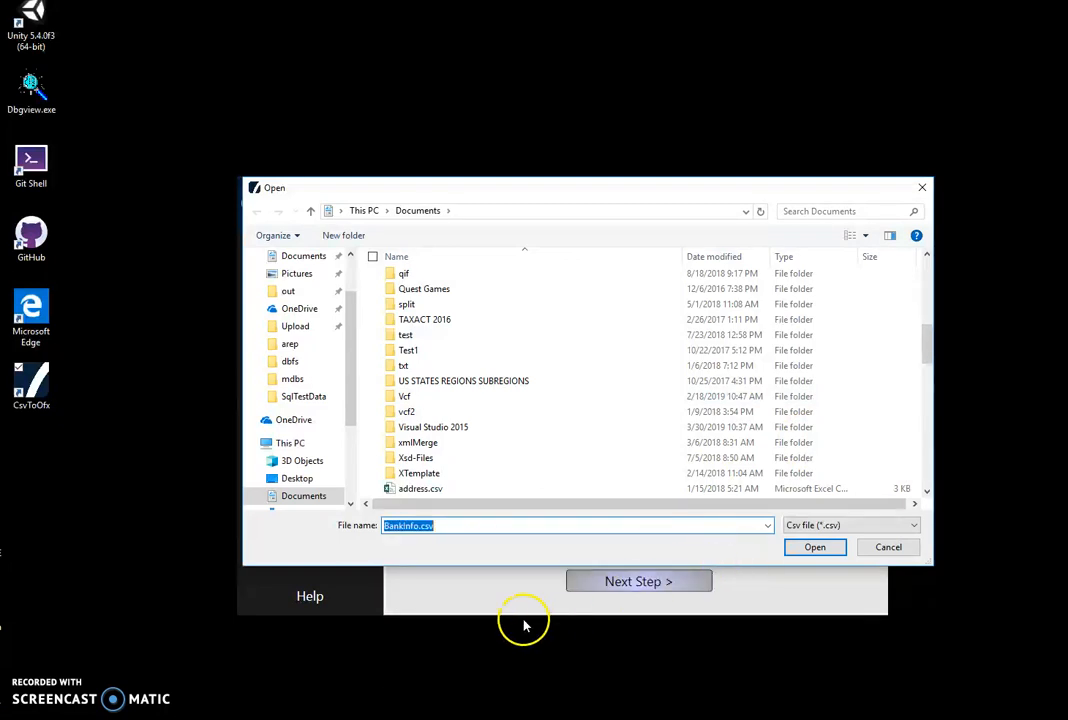
{"action": "left_click", "coordinate": [815, 547]}
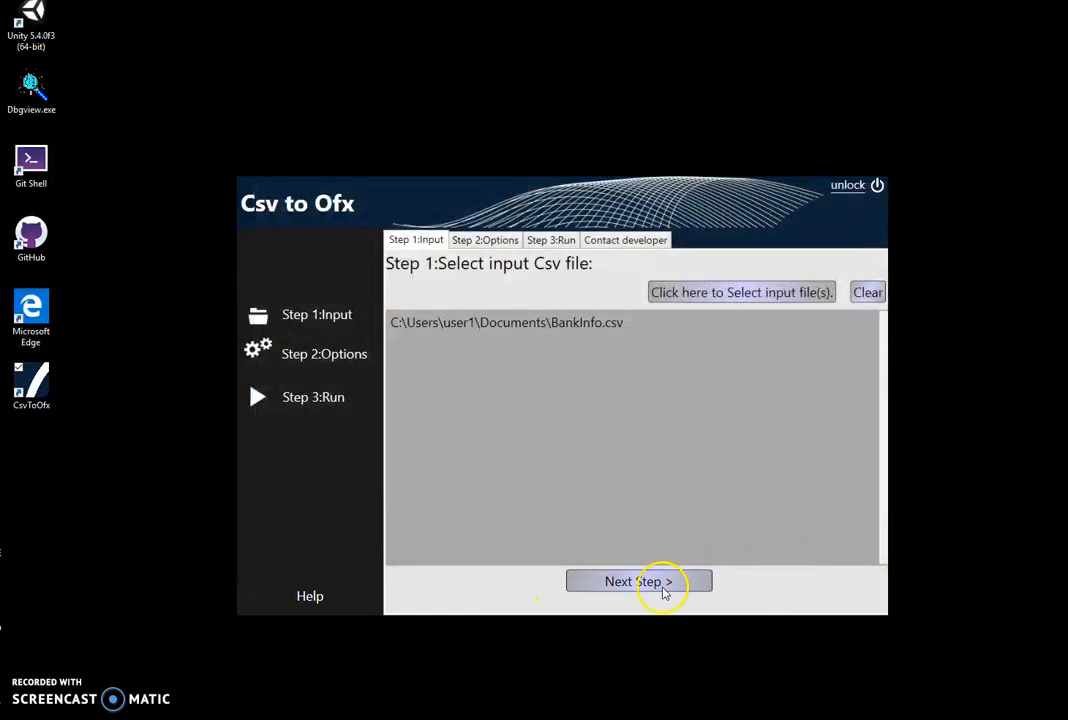
Advance to the conversion options and set the Type column to AccType
{"action": "left_click", "coordinate": [639, 581]}
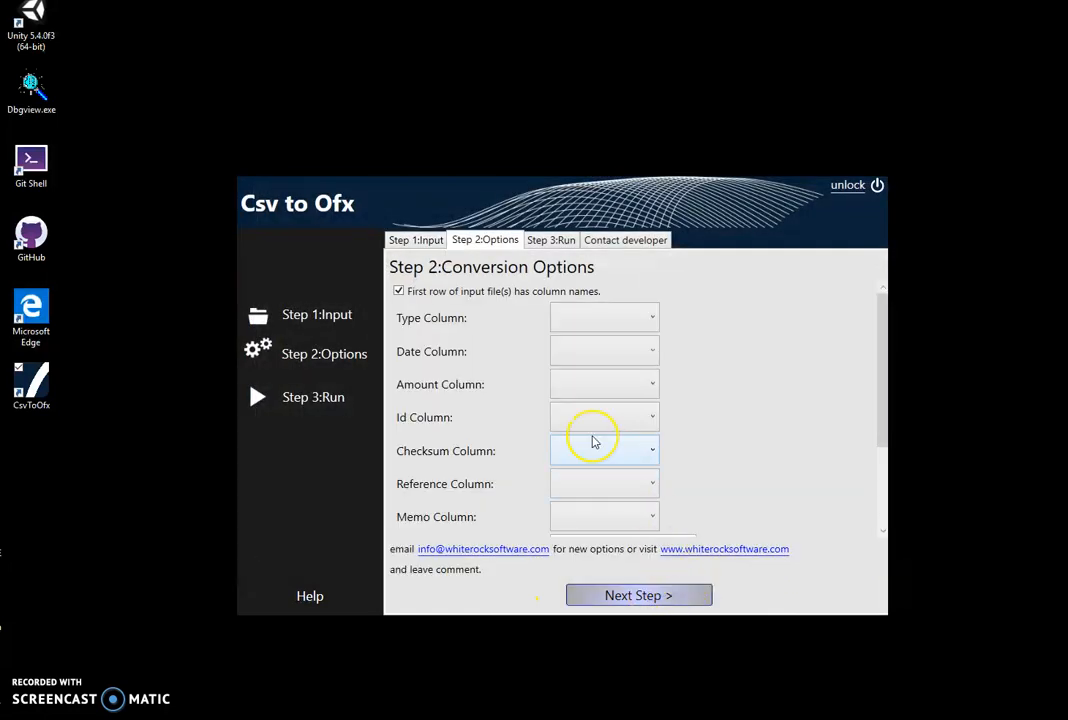
{"action": "mouse_move", "coordinate": [456, 345]}
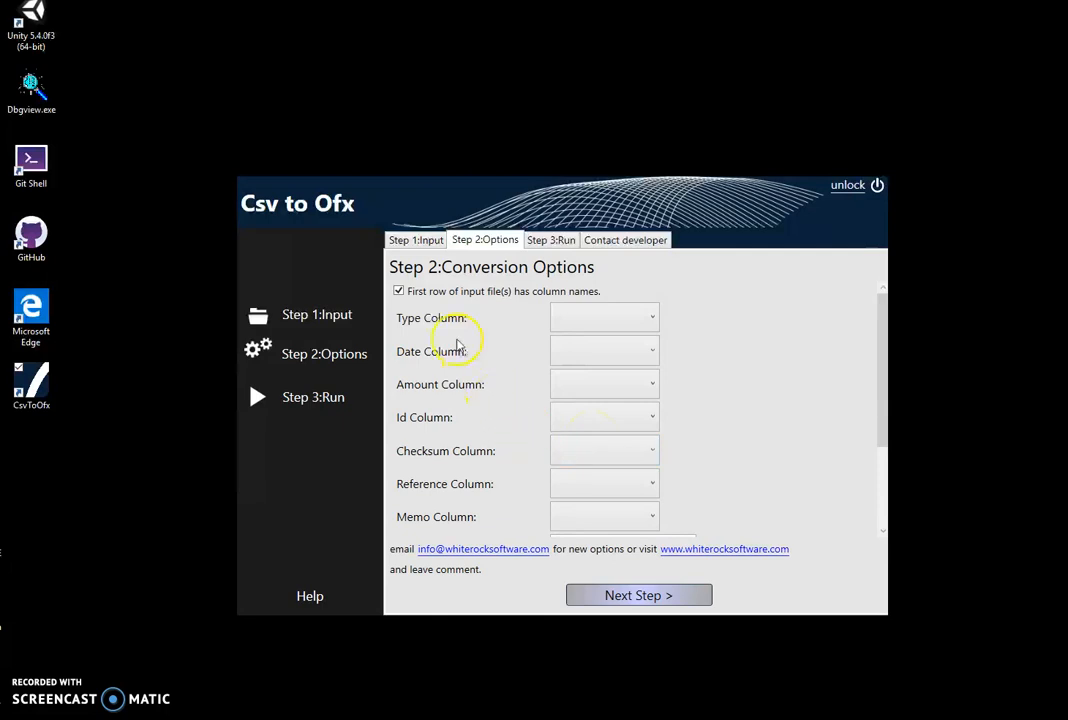
{"action": "mouse_move", "coordinate": [420, 307]}
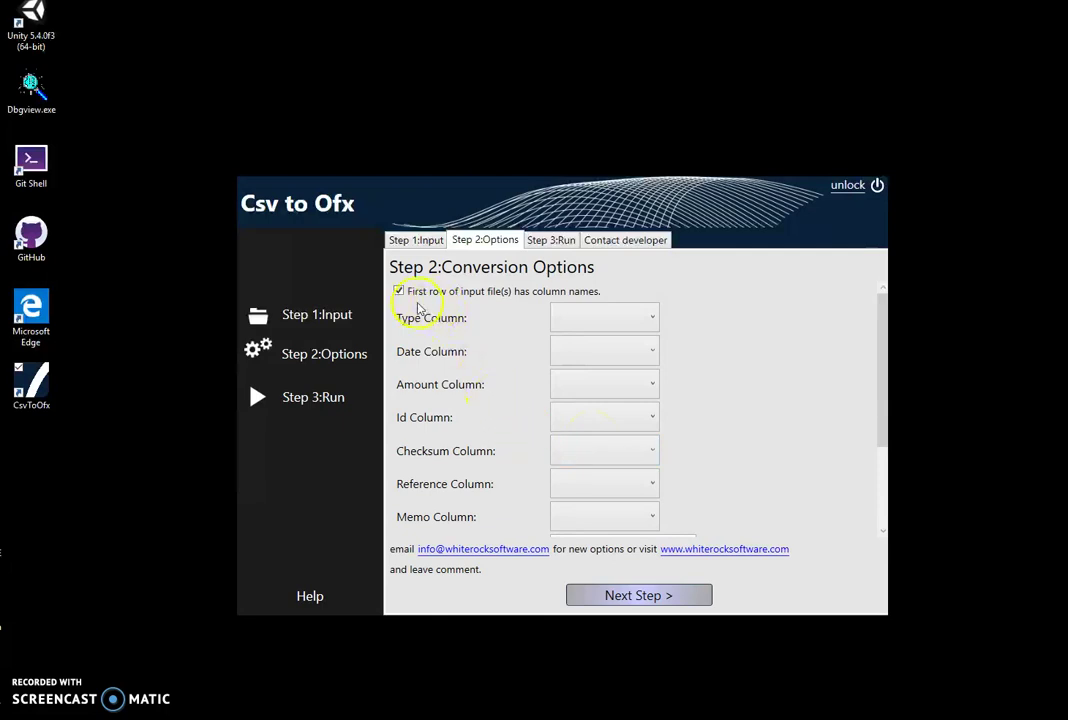
{"action": "mouse_move", "coordinate": [545, 303]}
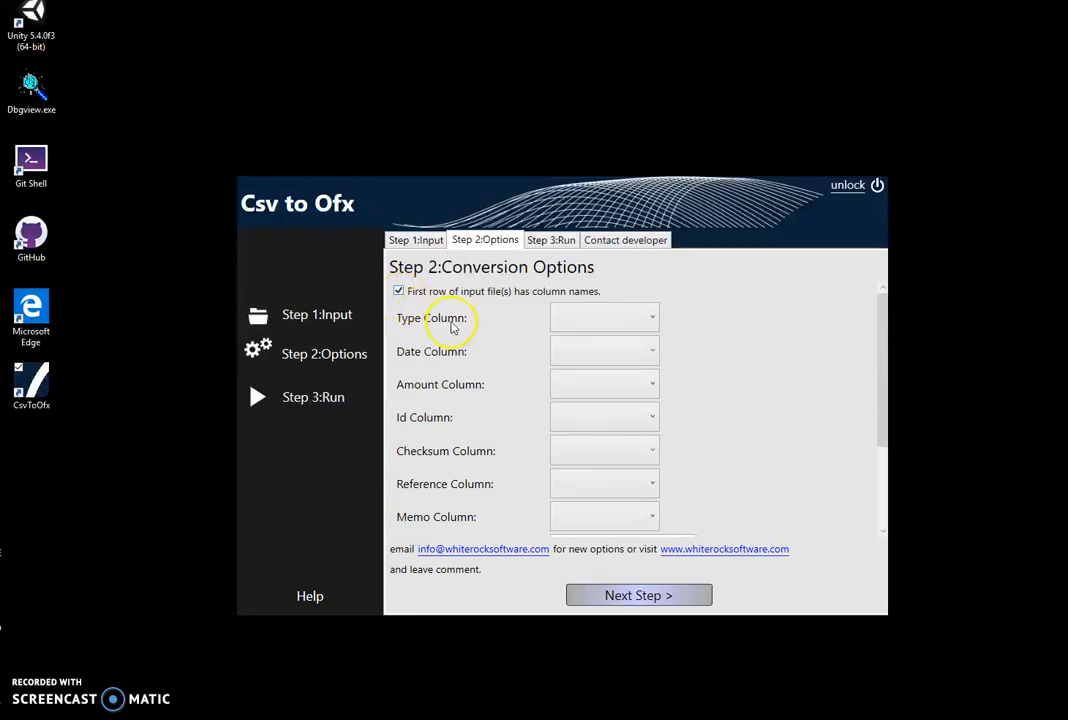
{"action": "mouse_move", "coordinate": [461, 330]}
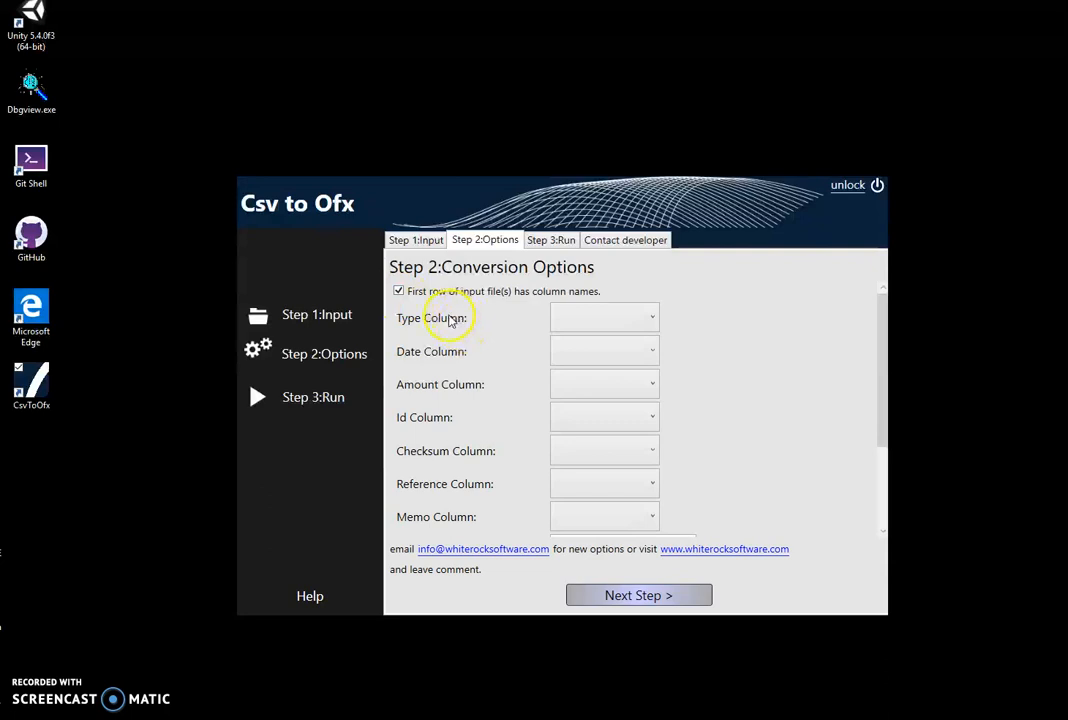
{"action": "mouse_move", "coordinate": [461, 527]}
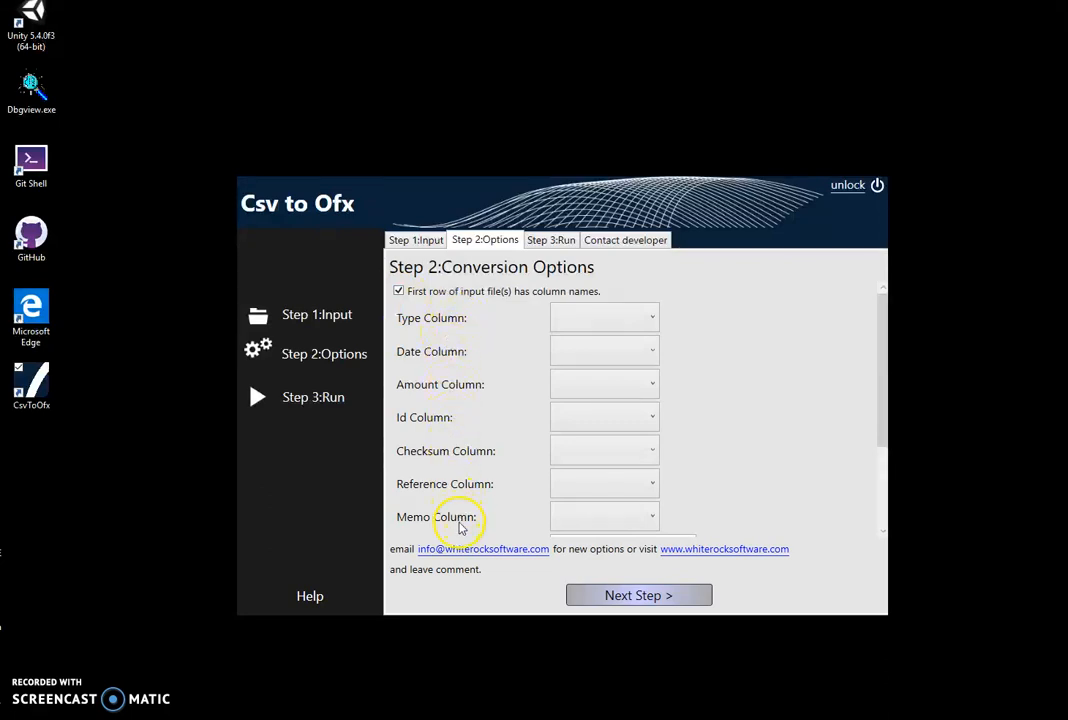
{"action": "mouse_move", "coordinate": [495, 417]}
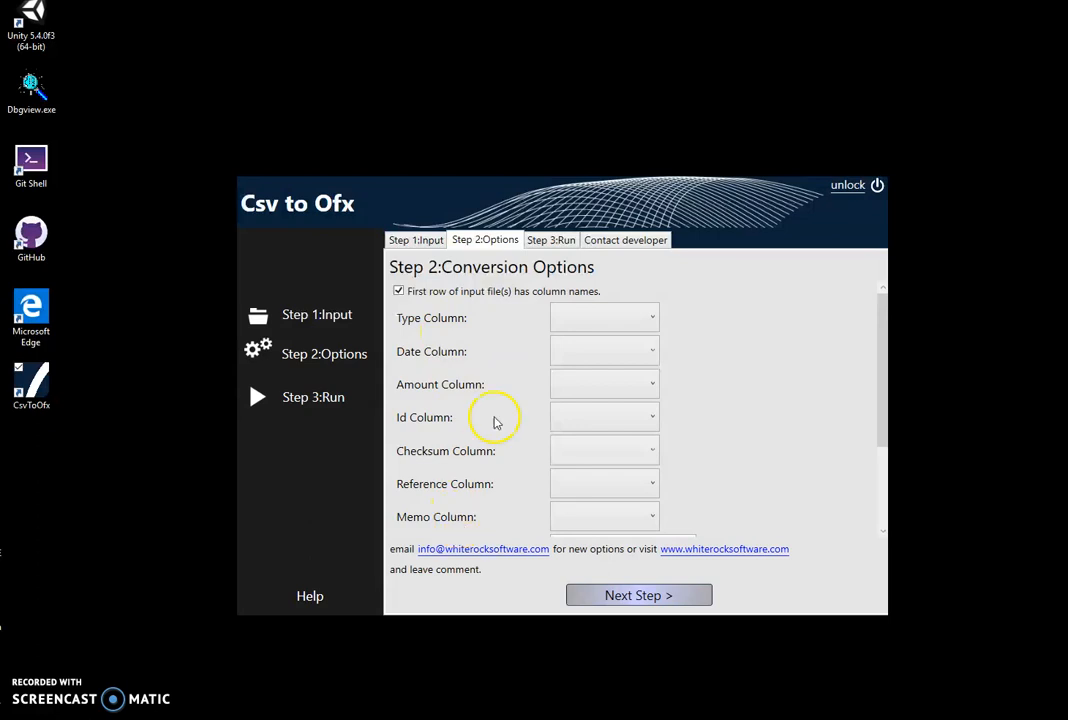
{"action": "mouse_move", "coordinate": [612, 517]}
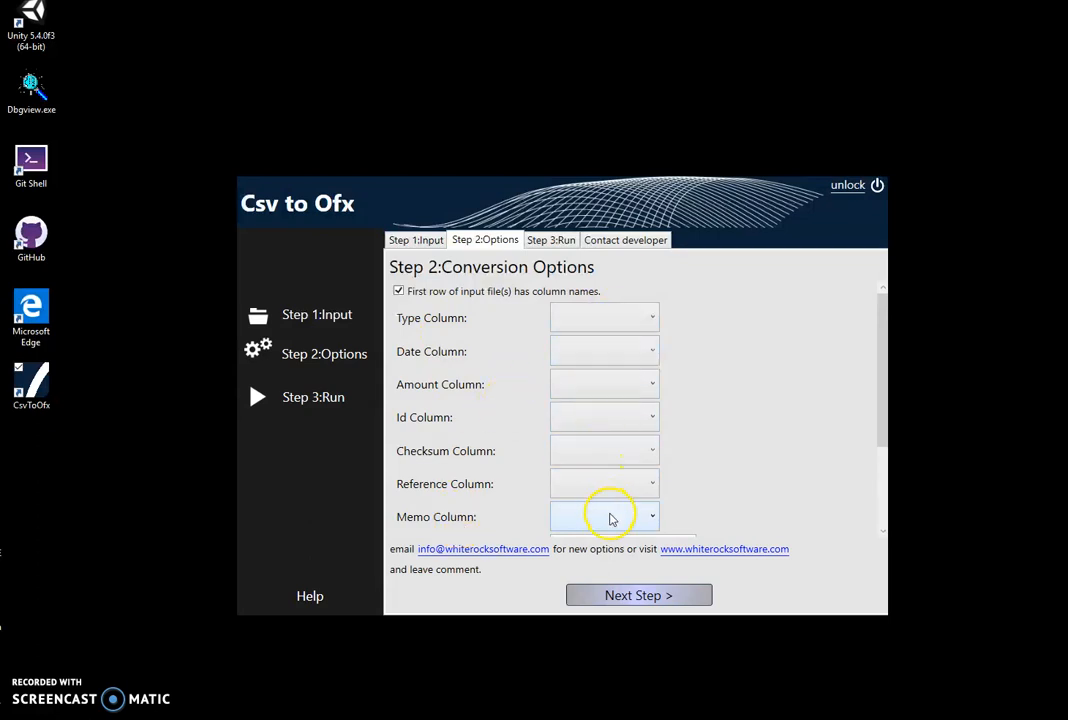
{"action": "left_click", "coordinate": [651, 317]}
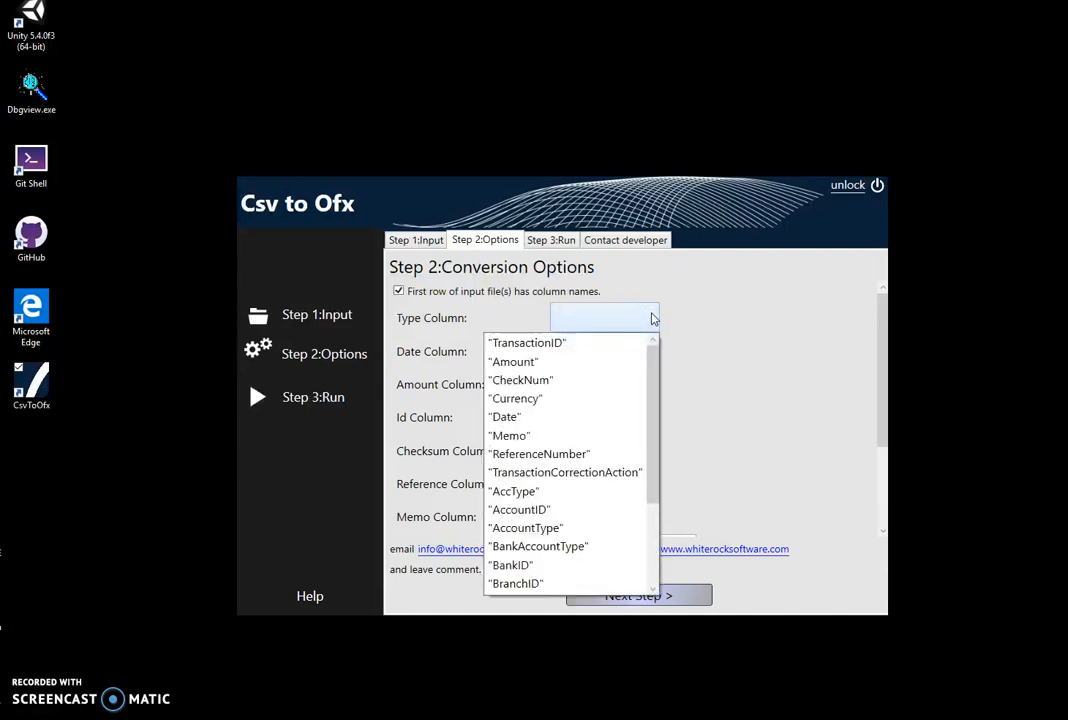
{"action": "left_click", "coordinate": [708, 374]}
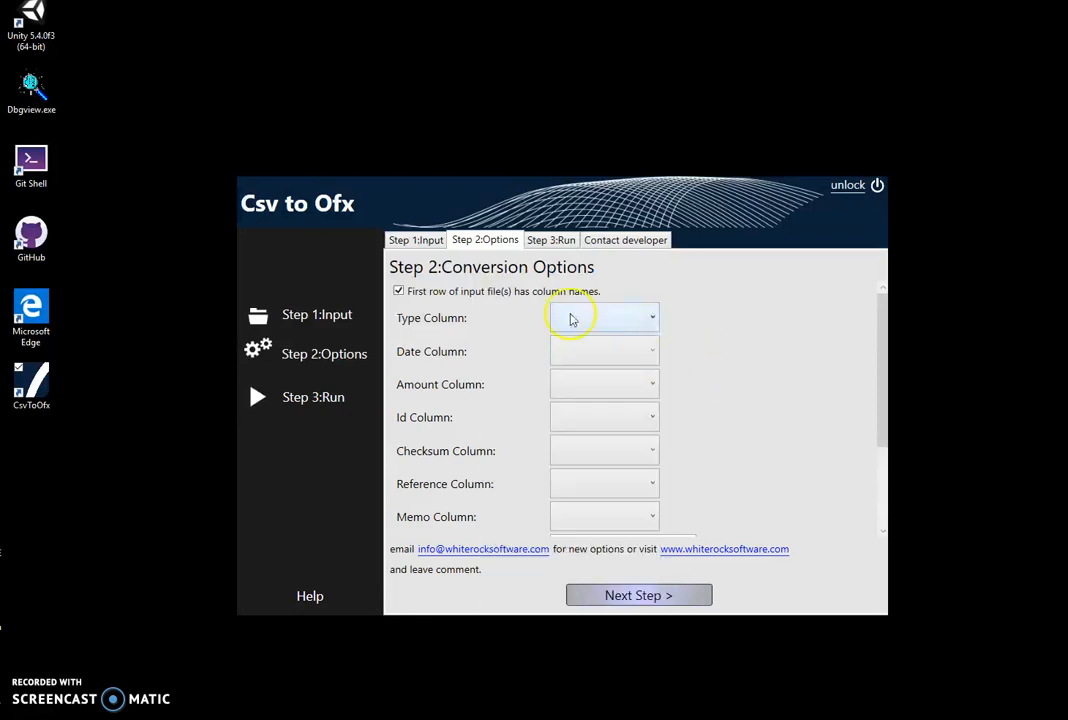
{"action": "mouse_move", "coordinate": [700, 363]}
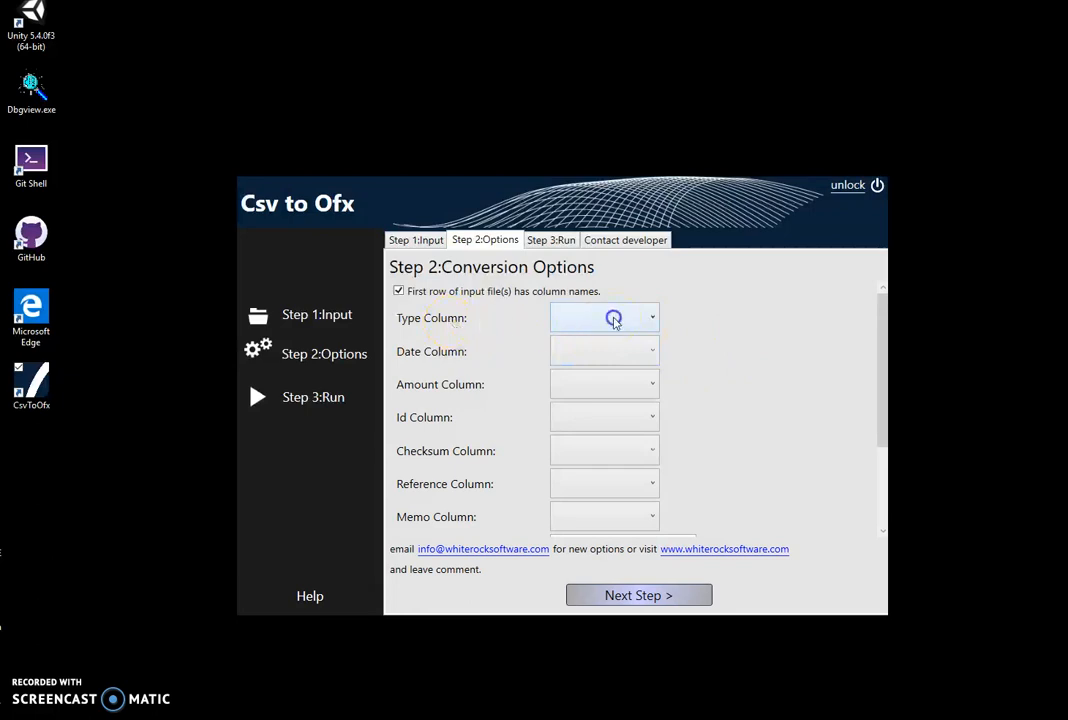
{"action": "left_click", "coordinate": [652, 317]}
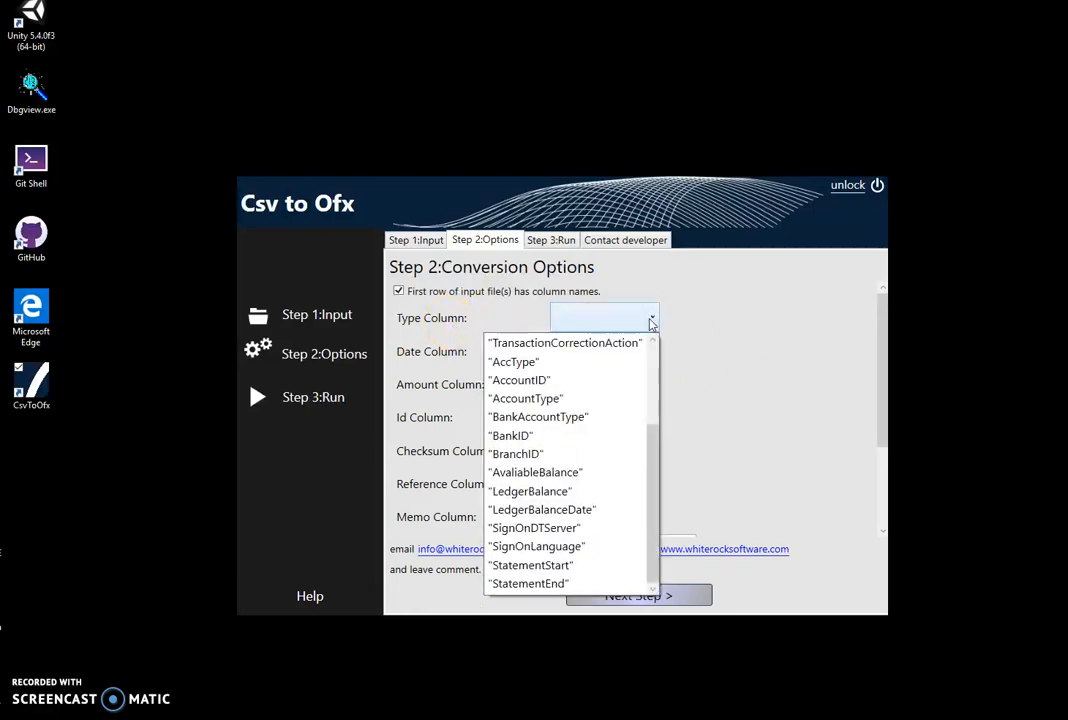
{"action": "mouse_move", "coordinate": [563, 325]}
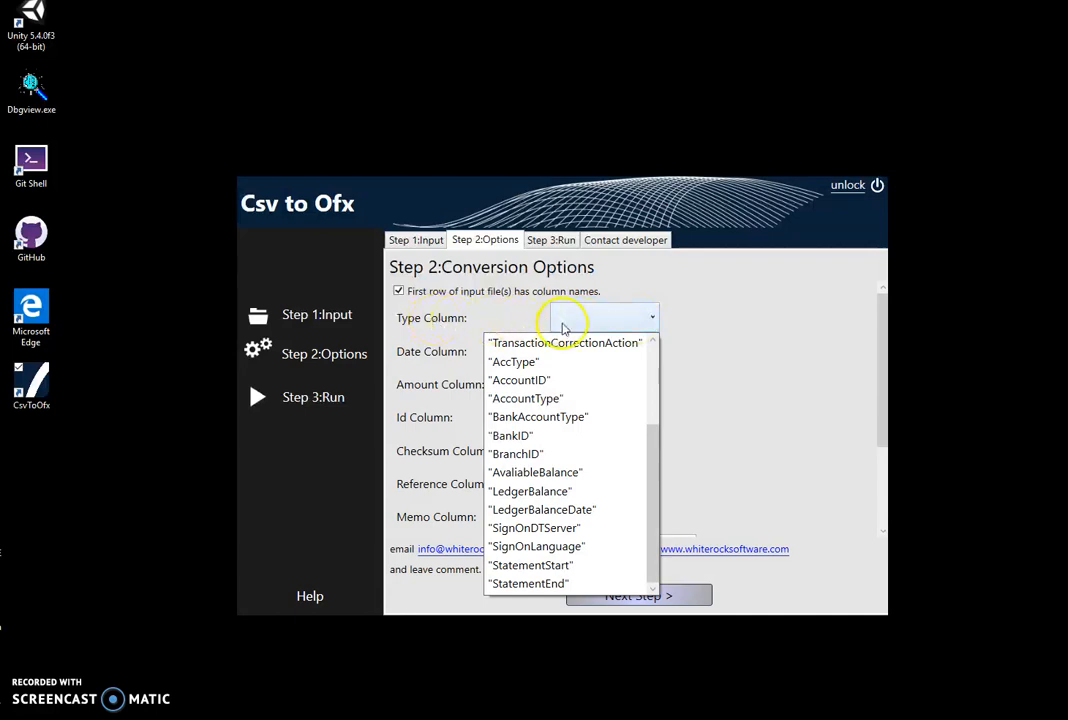
{"action": "mouse_move", "coordinate": [588, 320]}
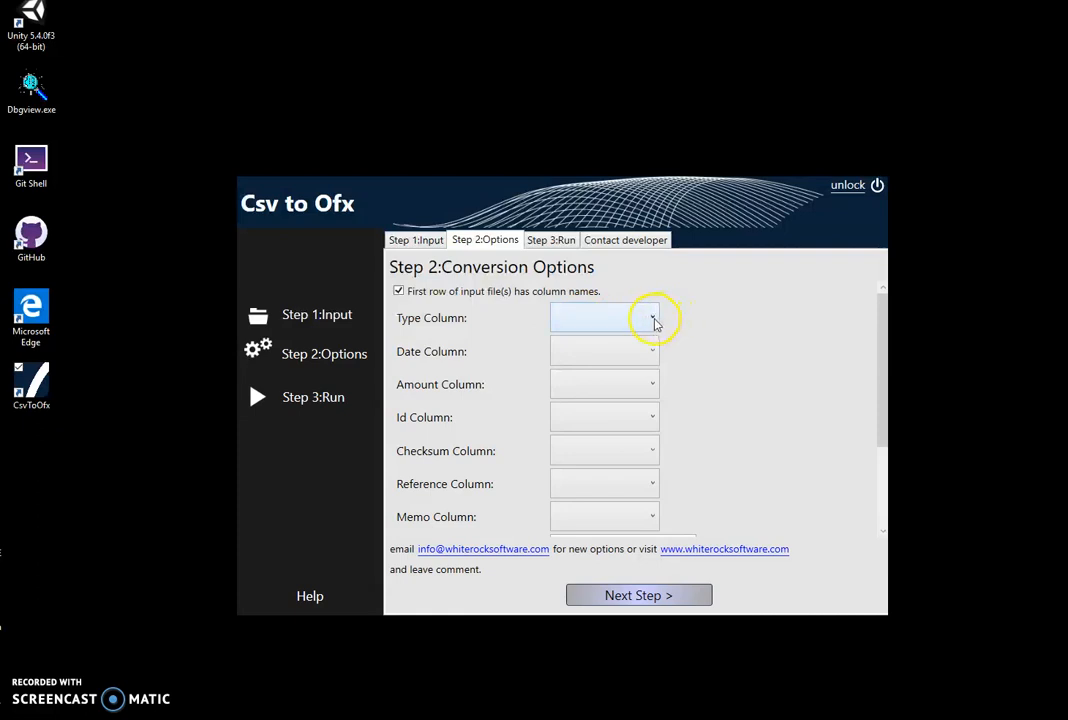
{"action": "left_click", "coordinate": [651, 317]}
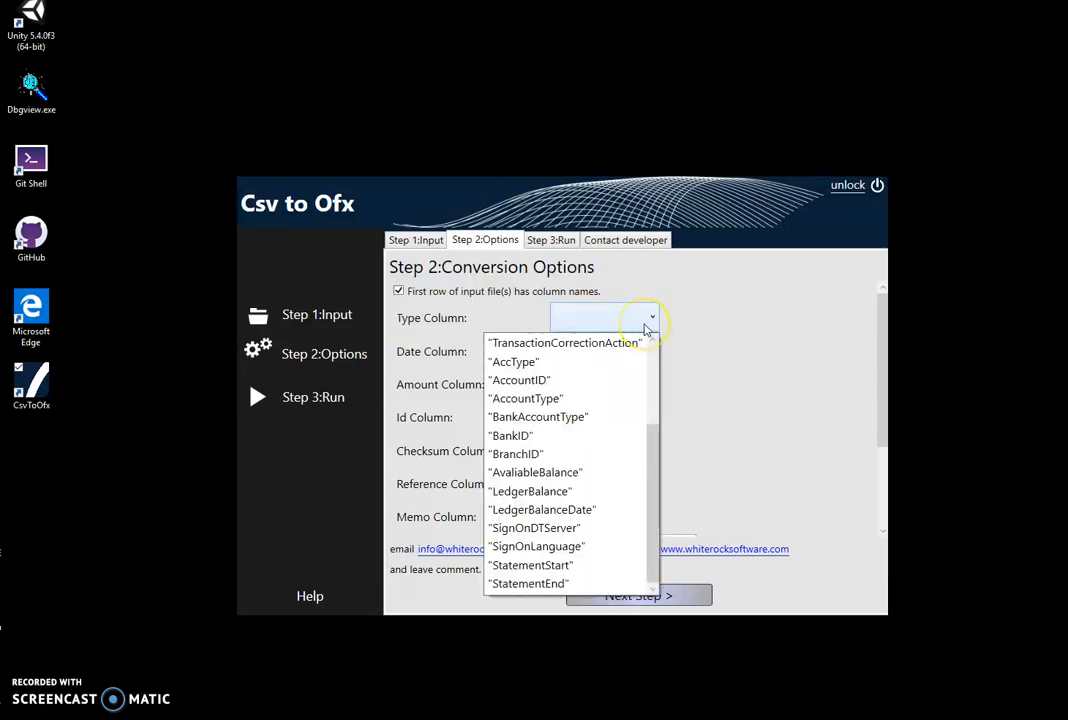
{"action": "mouse_move", "coordinate": [645, 330]}
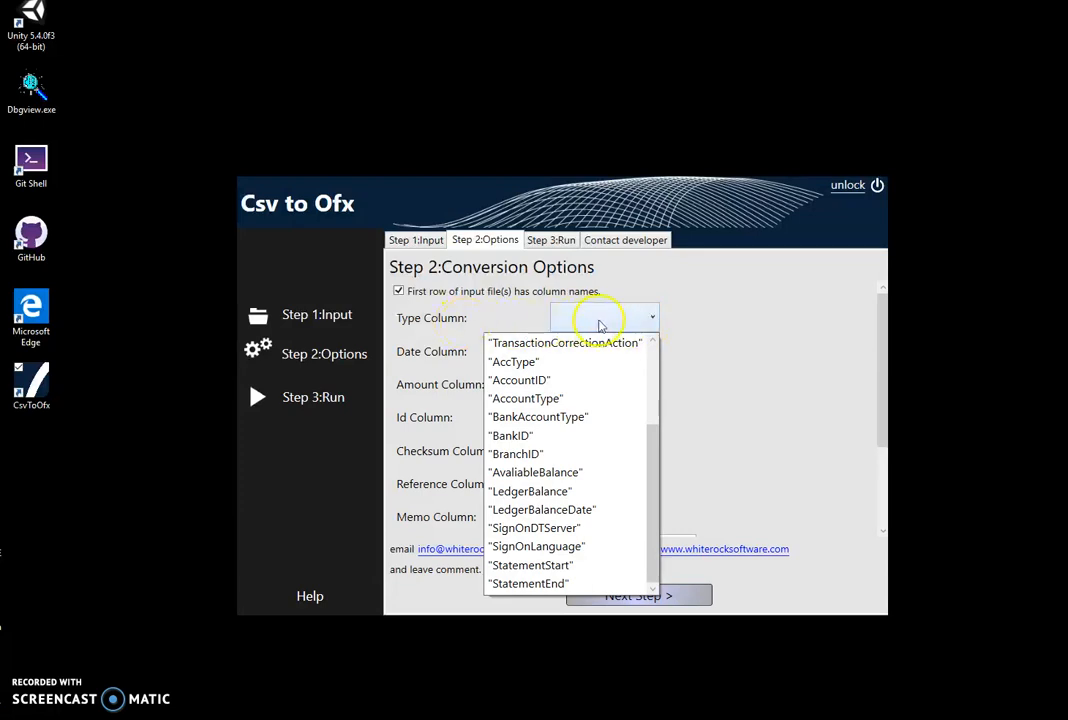
{"action": "mouse_move", "coordinate": [513, 361]}
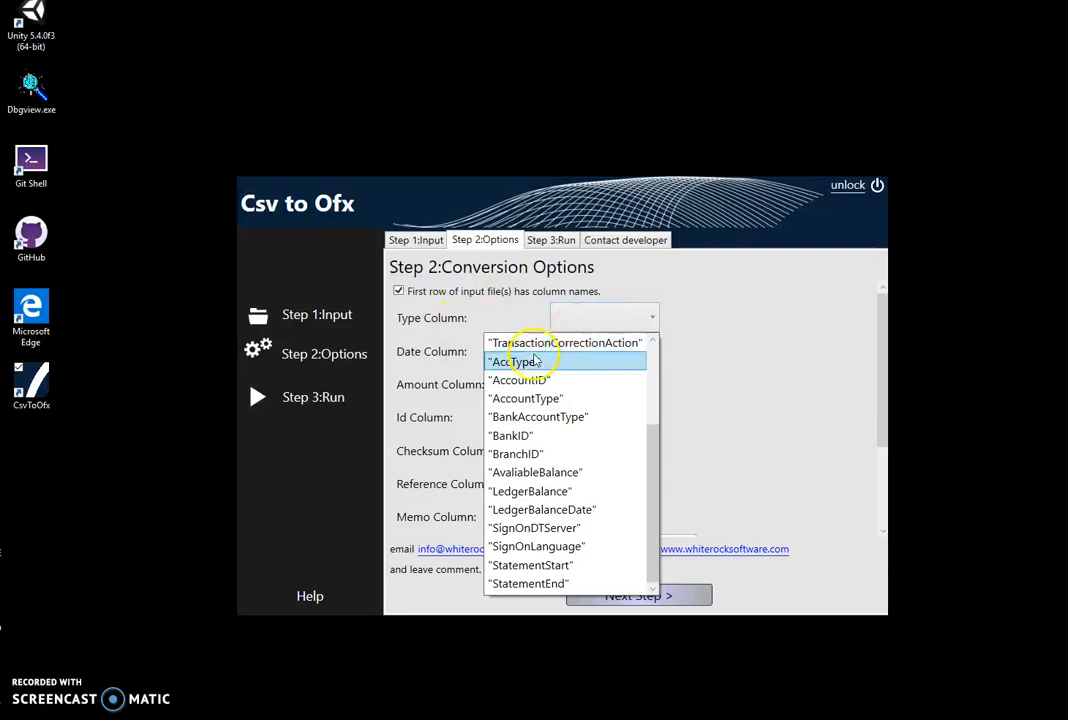
{"action": "left_click", "coordinate": [517, 361]}
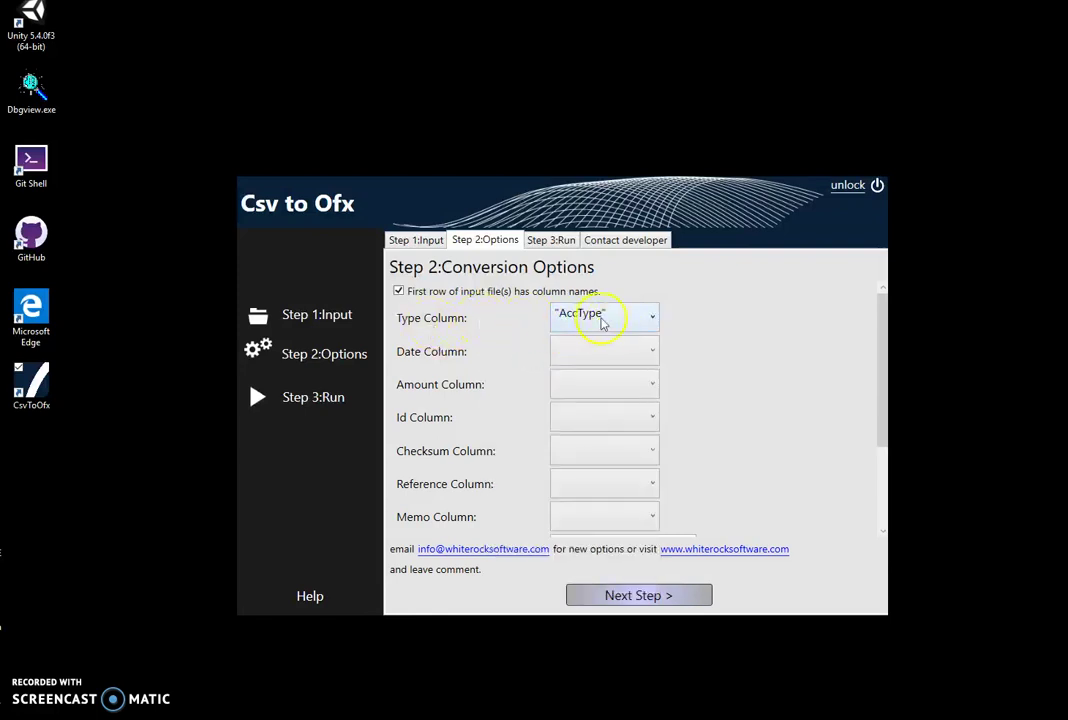
Map Date and Amount columns, Checksum to CheckNum, and Reference to ReferenceNumber
{"action": "left_click", "coordinate": [604, 351]}
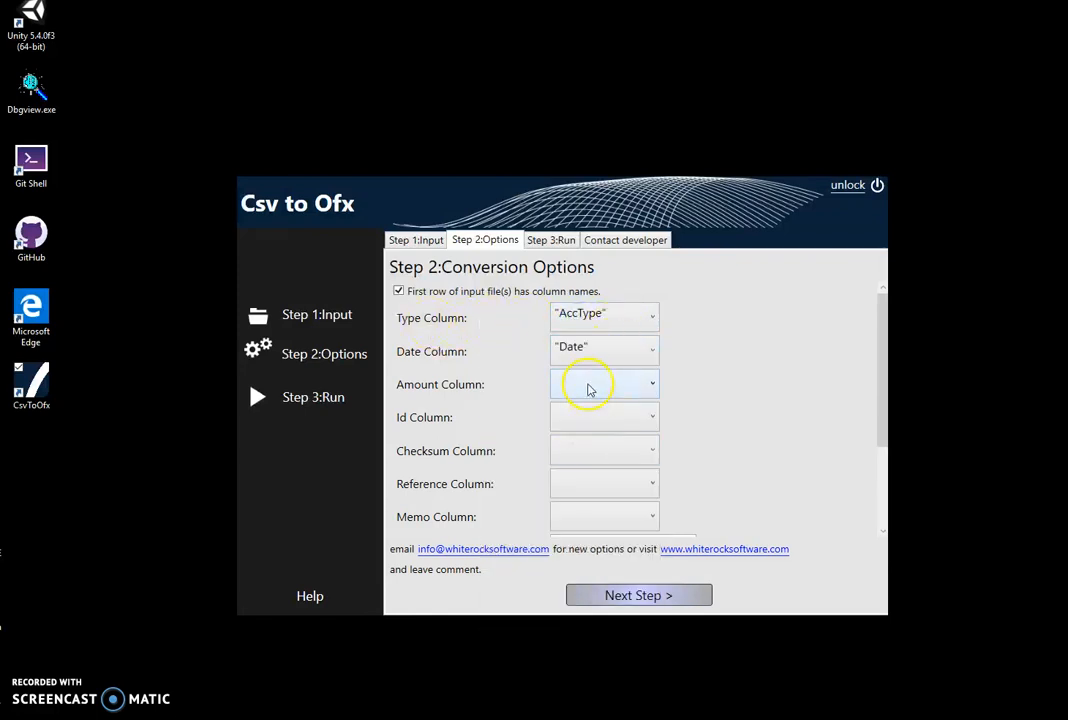
{"action": "left_click", "coordinate": [603, 384]}
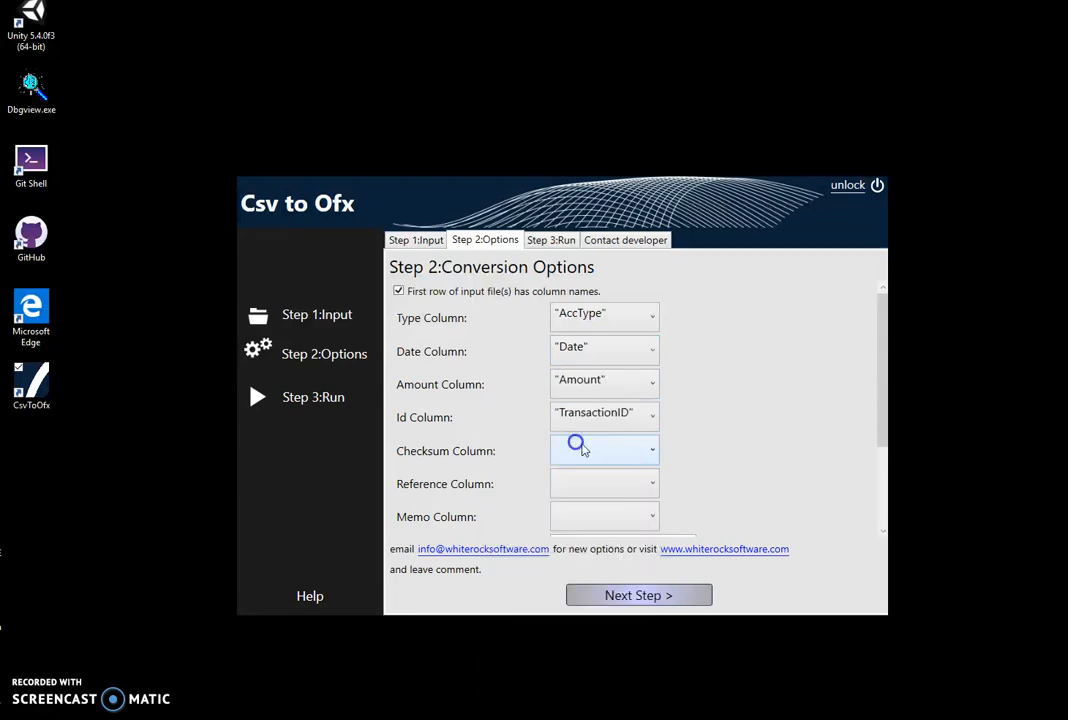
{"action": "left_click", "coordinate": [604, 450]}
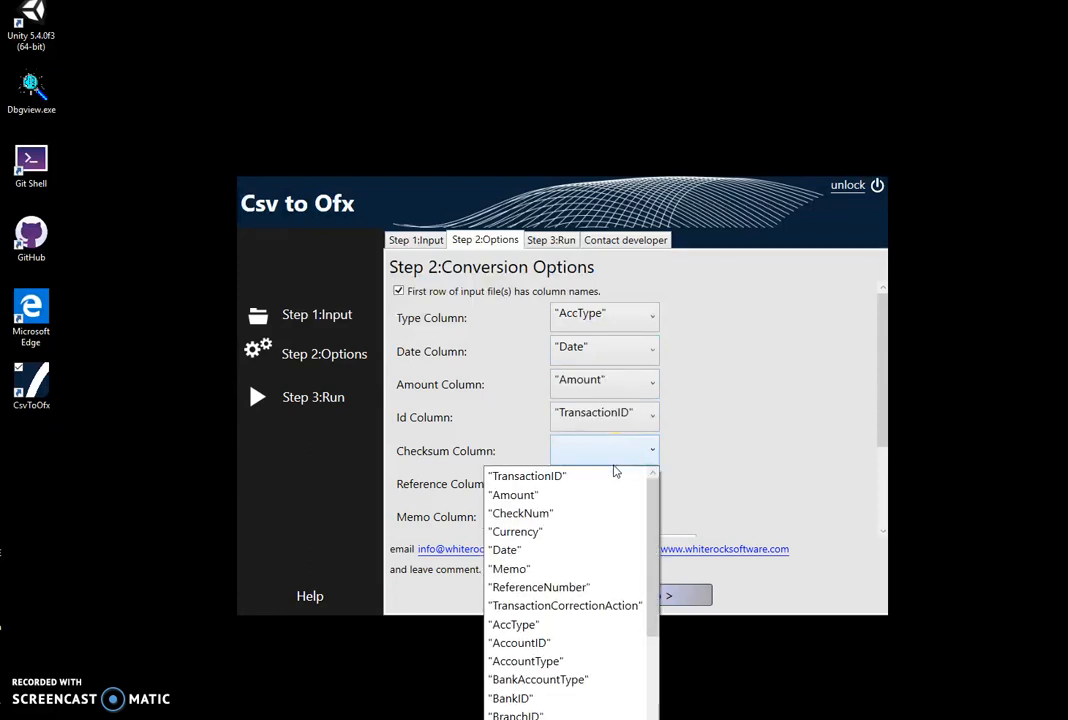
{"action": "left_click", "coordinate": [521, 513]}
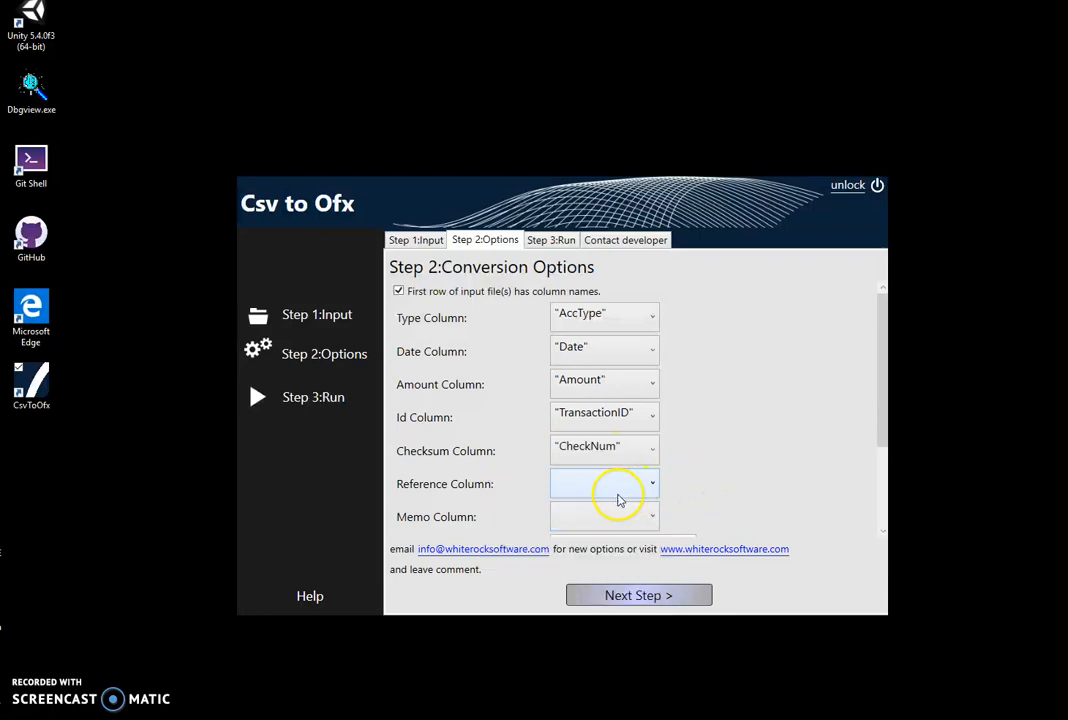
{"action": "left_click", "coordinate": [651, 483]}
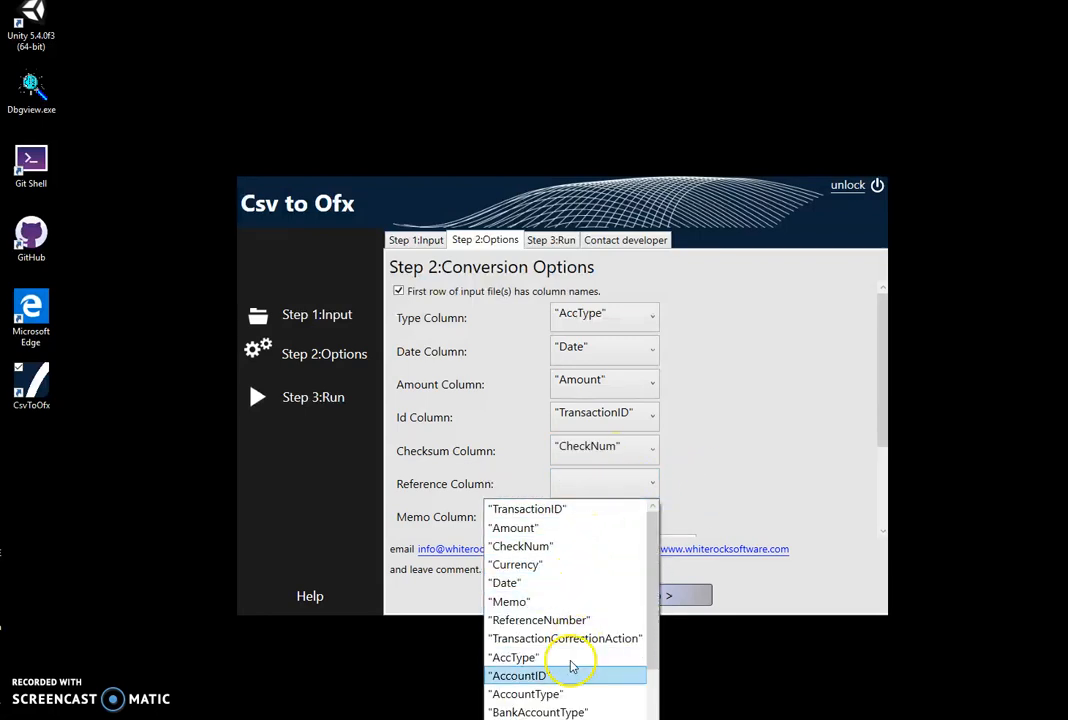
{"action": "scroll", "scroll_direction": "down", "scroll_amount": 3}
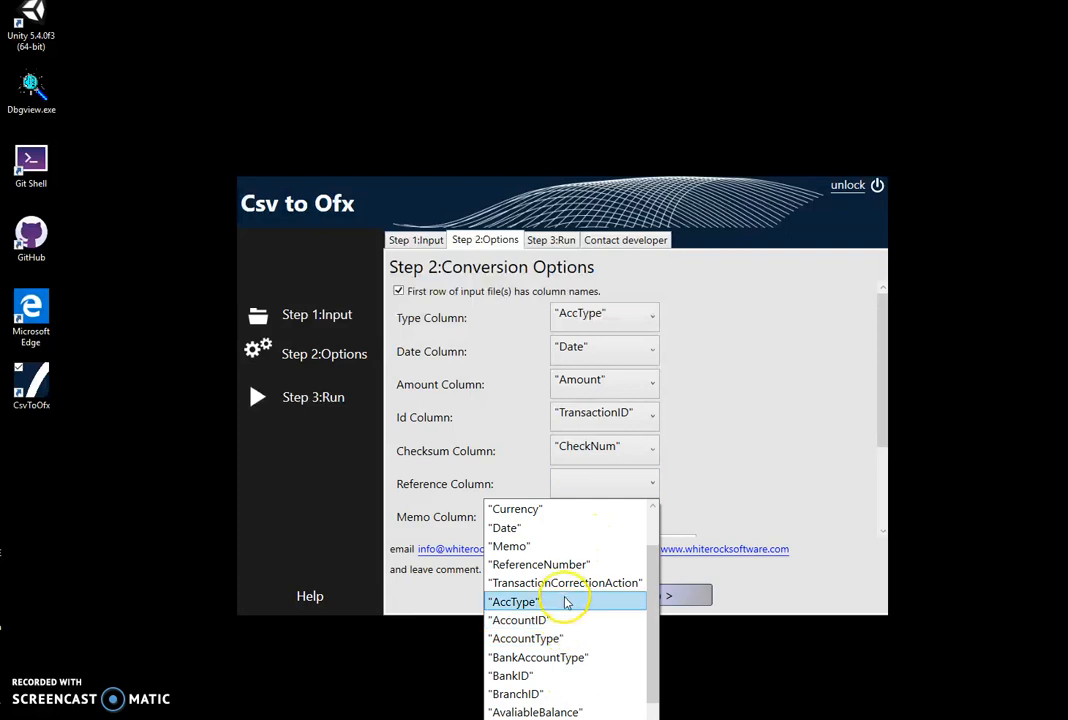
{"action": "left_click", "coordinate": [538, 564]}
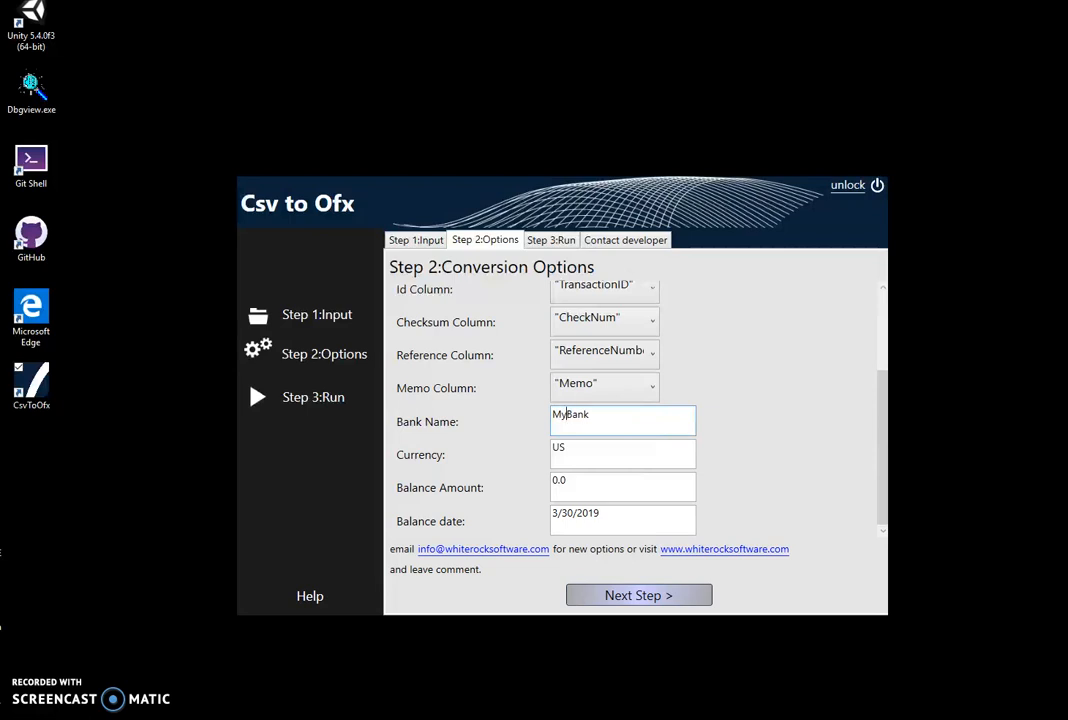
Enter currency BRL, balance amount 1000.0, and select the 3/30/2019 balance date
{"action": "left_click", "coordinate": [620, 447]}
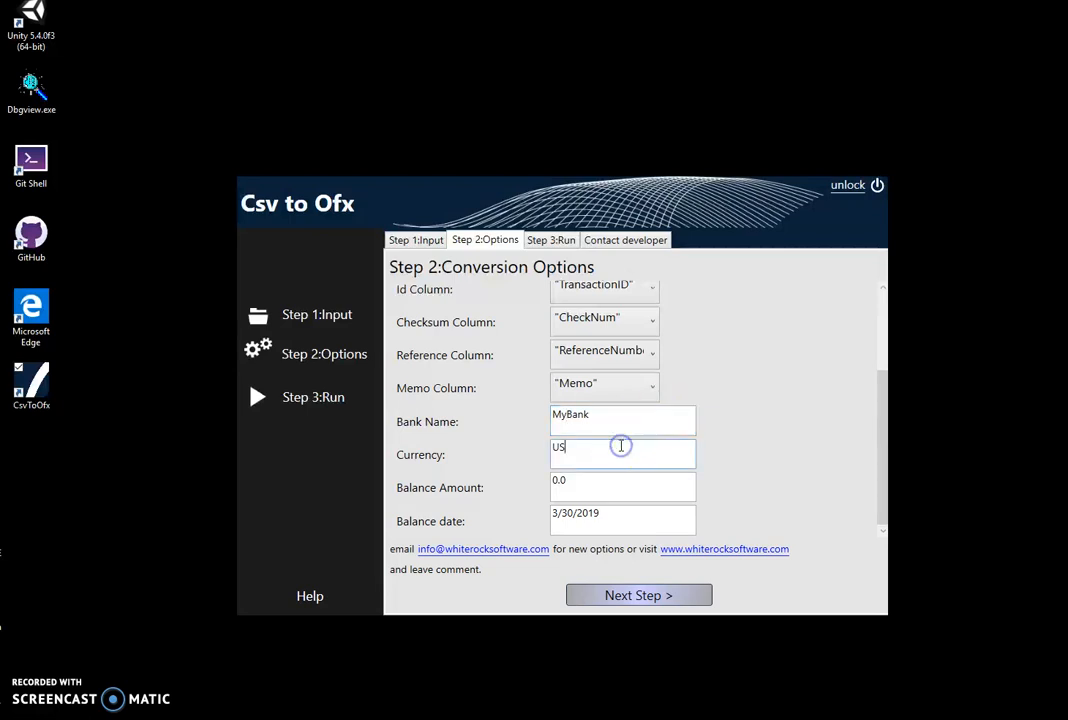
{"action": "type", "text": "BRL"}
{"action": "left_click", "coordinate": [623, 487]}
{"action": "type", "text": "1000"}
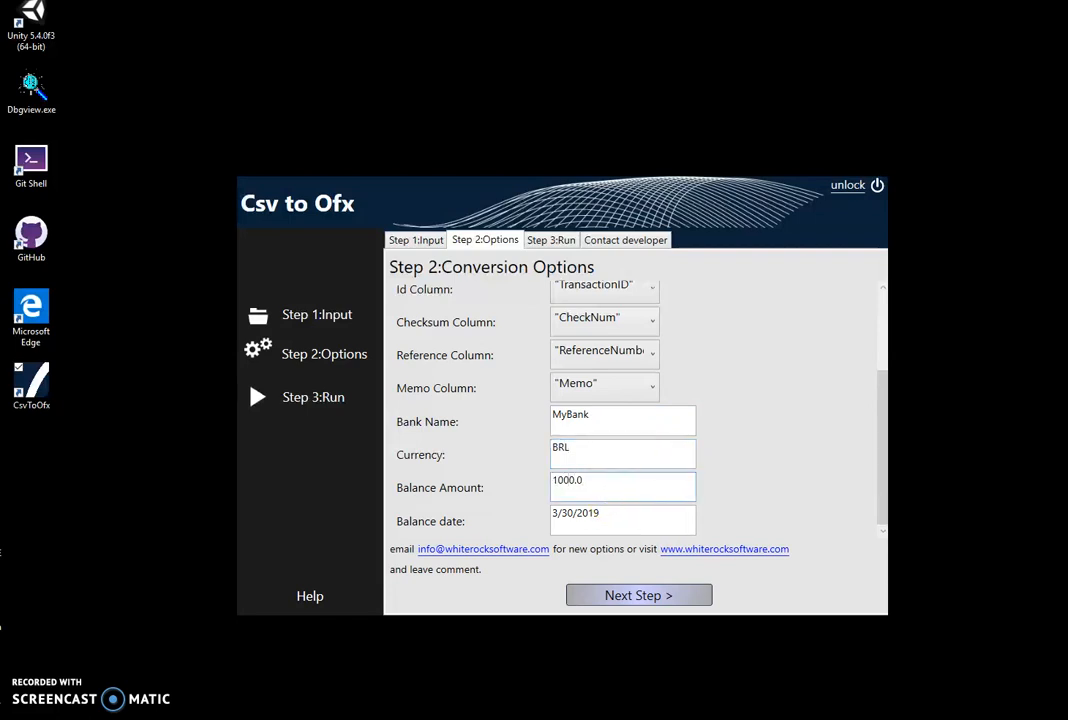
{"action": "left_click", "coordinate": [590, 513]}
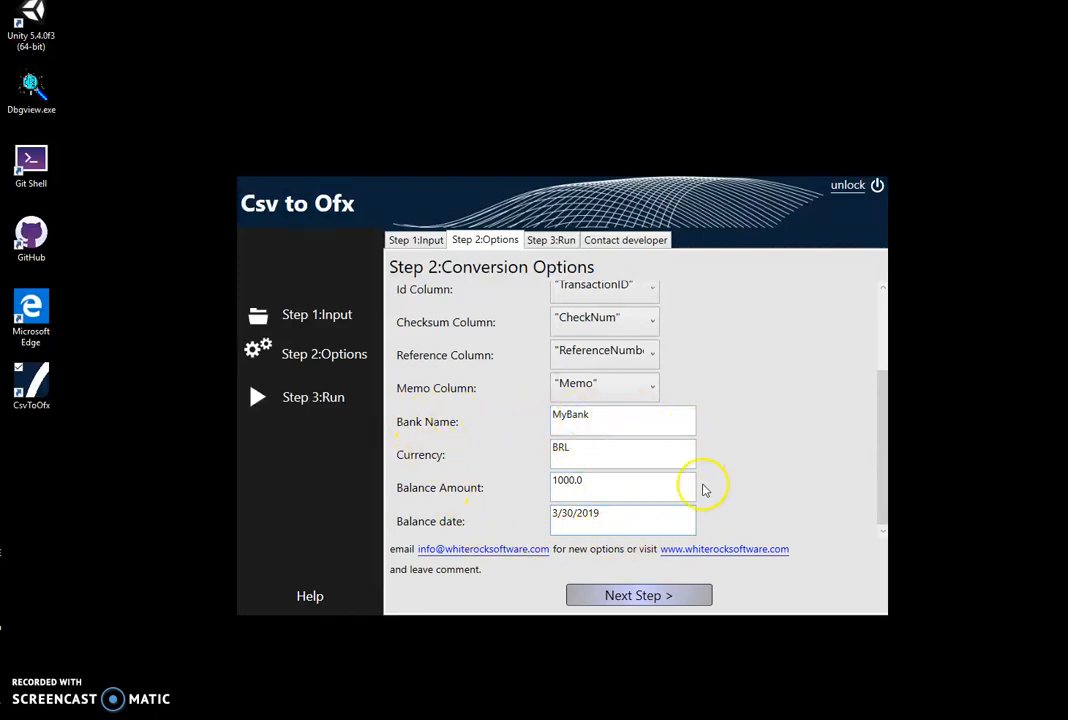
{"action": "triple_click", "coordinate": [622, 513]}
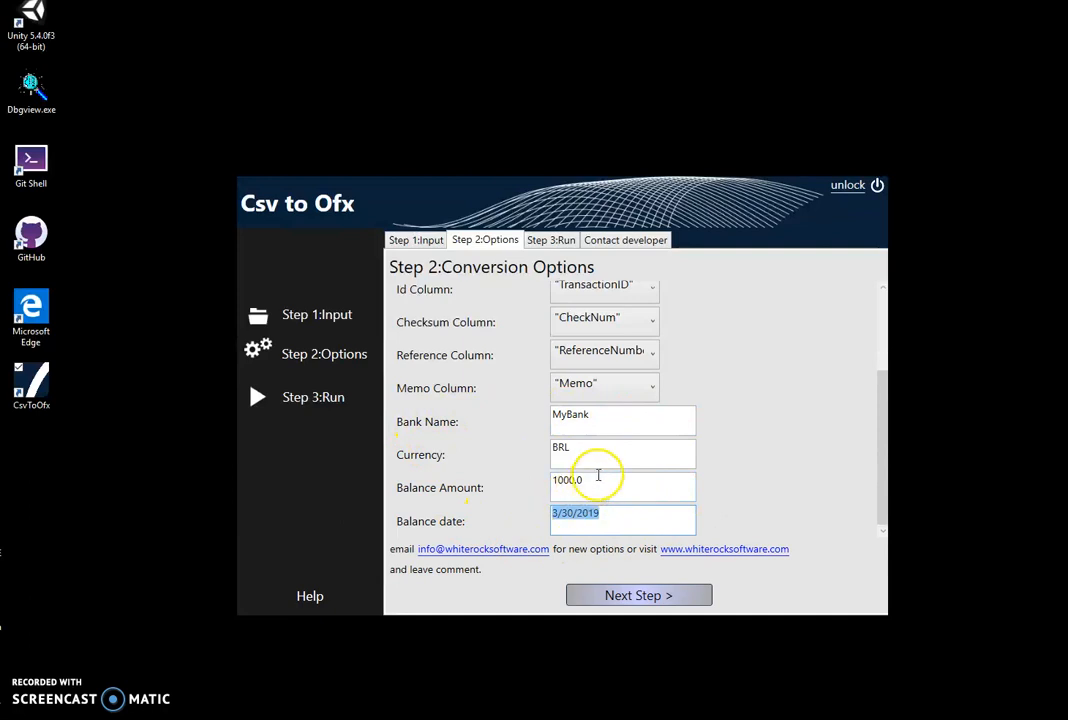
{"action": "mouse_move", "coordinate": [625, 462]}
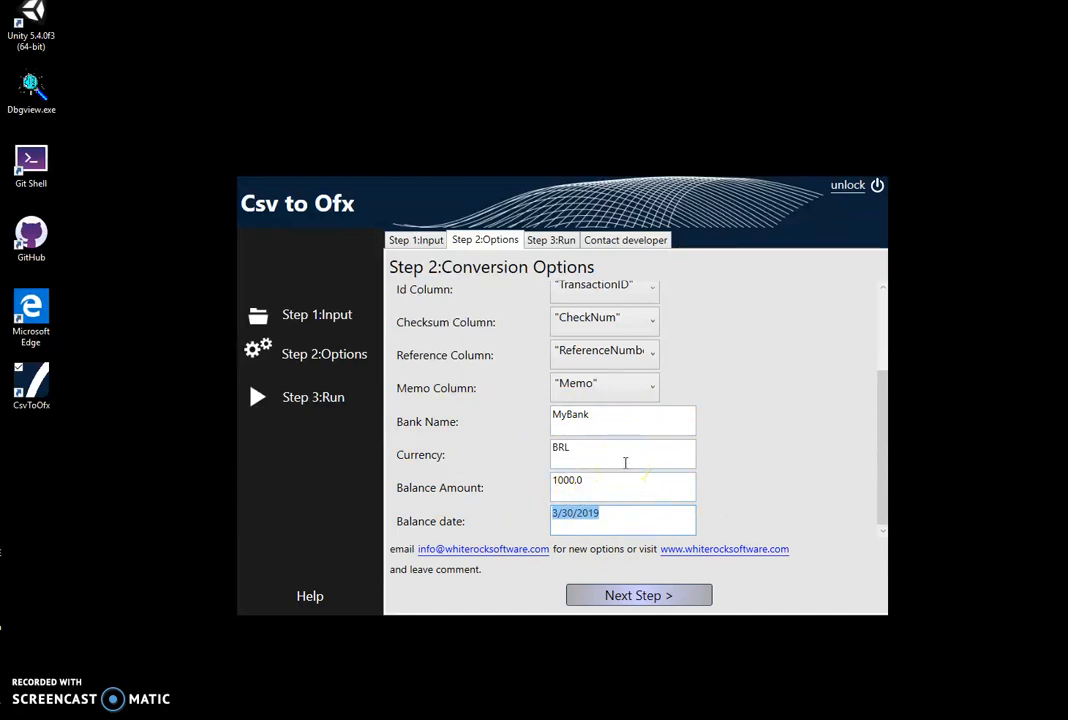
{"action": "mouse_move", "coordinate": [657, 462]}
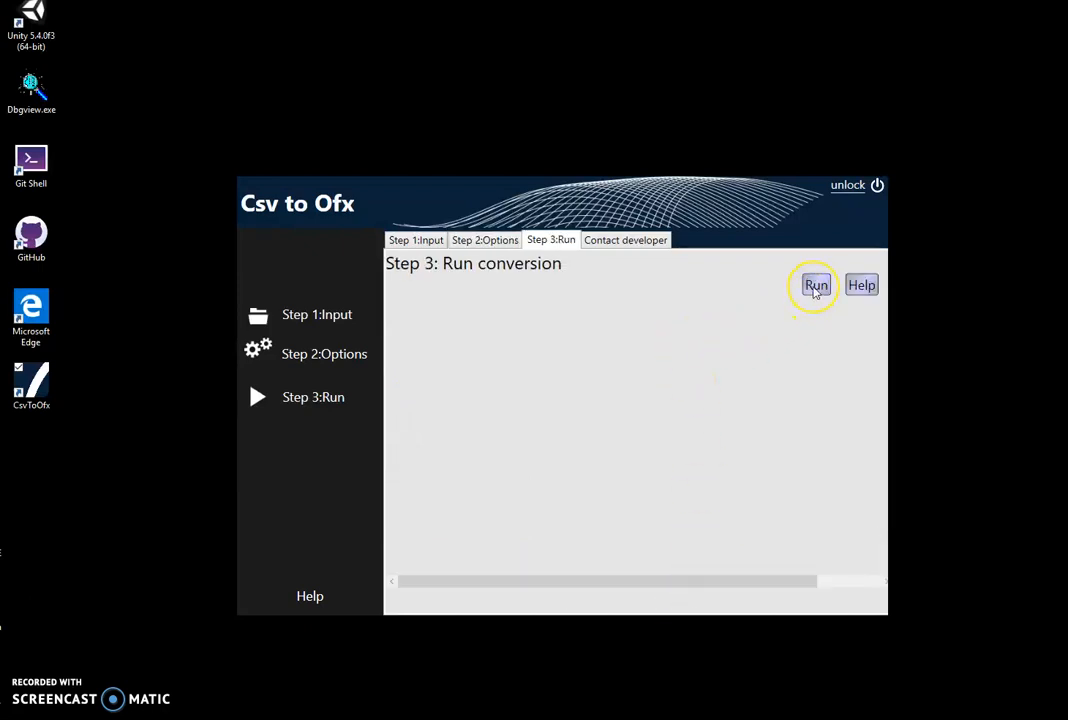
Run the conversion and save the OFX file into the Documents\out folder
{"action": "left_click", "coordinate": [816, 284]}
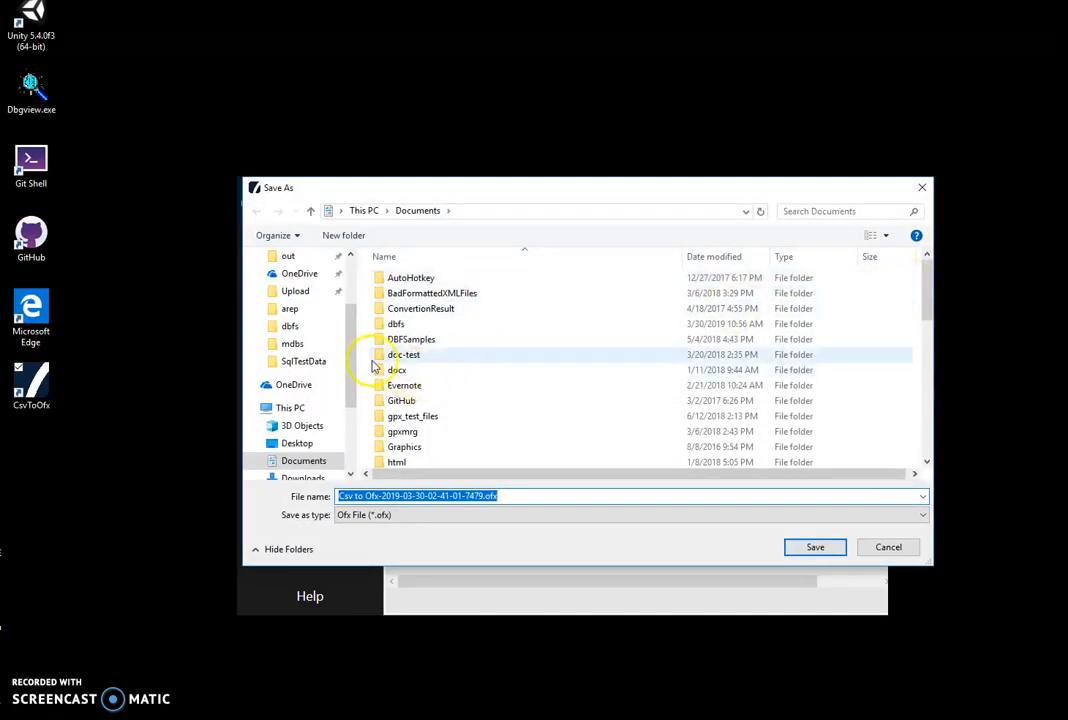
{"action": "scroll", "scroll_direction": "up", "scroll_amount": 3}
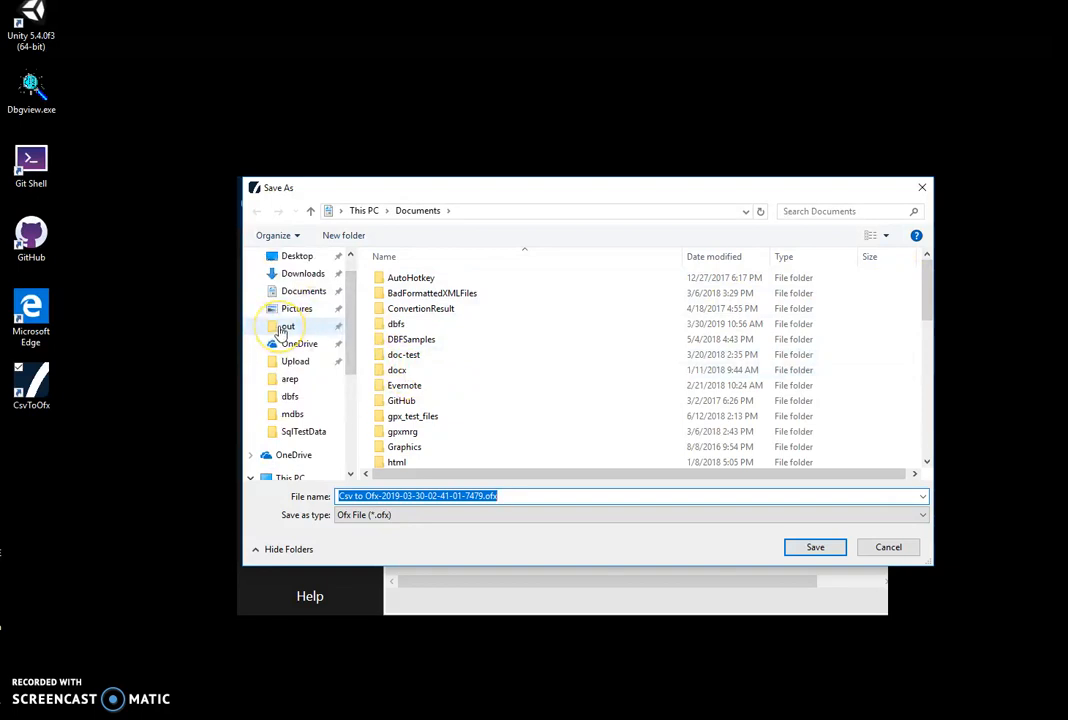
{"action": "double_click", "coordinate": [286, 326]}
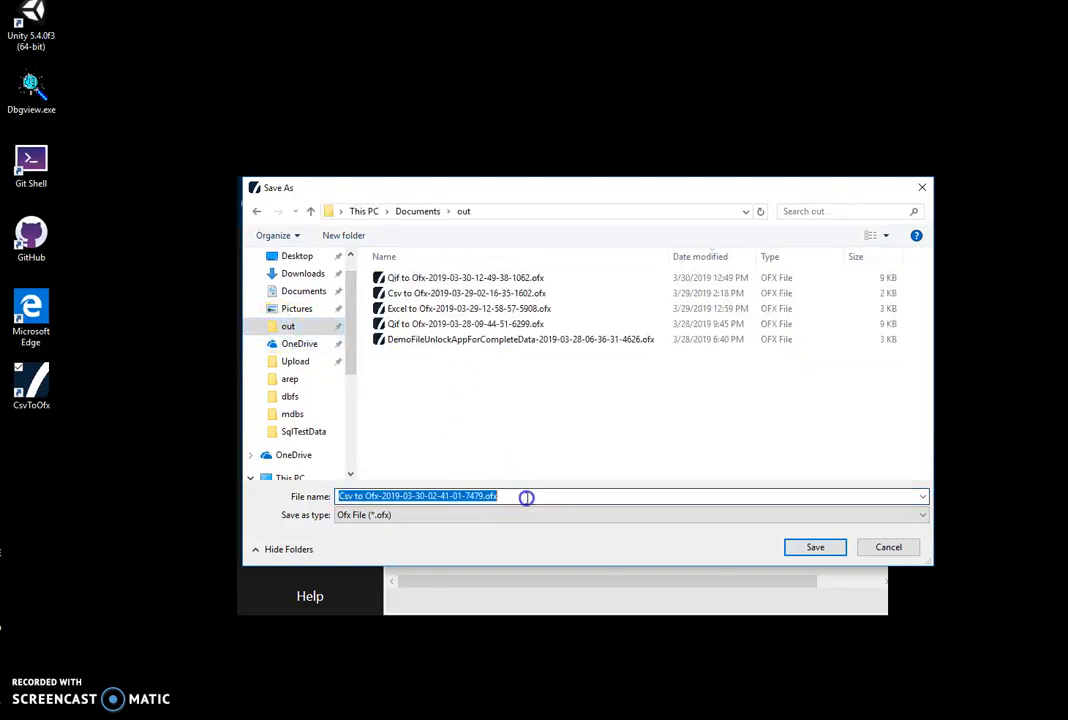
{"action": "left_click", "coordinate": [467, 495]}
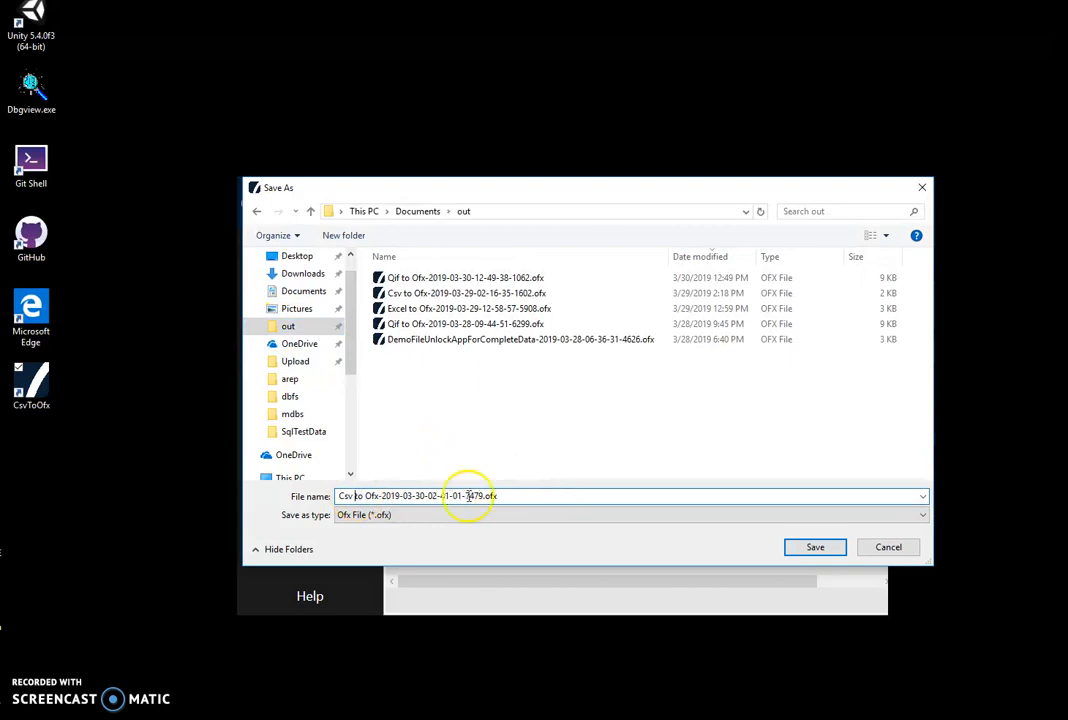
{"action": "triple_click", "coordinate": [630, 495]}
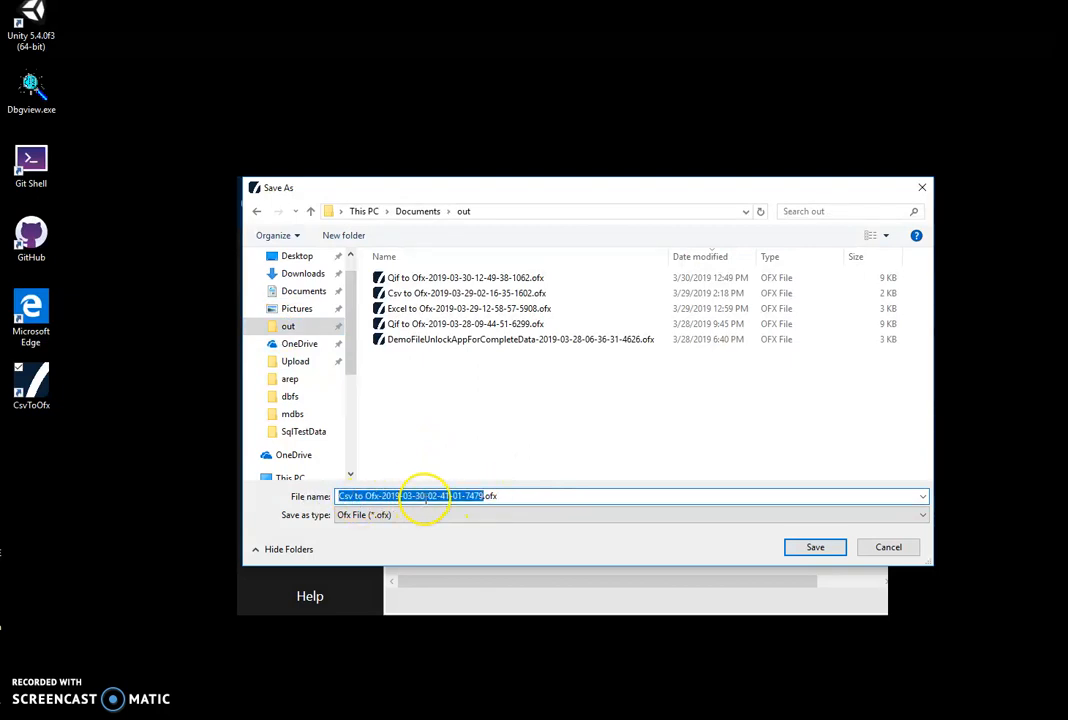
{"action": "left_click", "coordinate": [815, 547]}
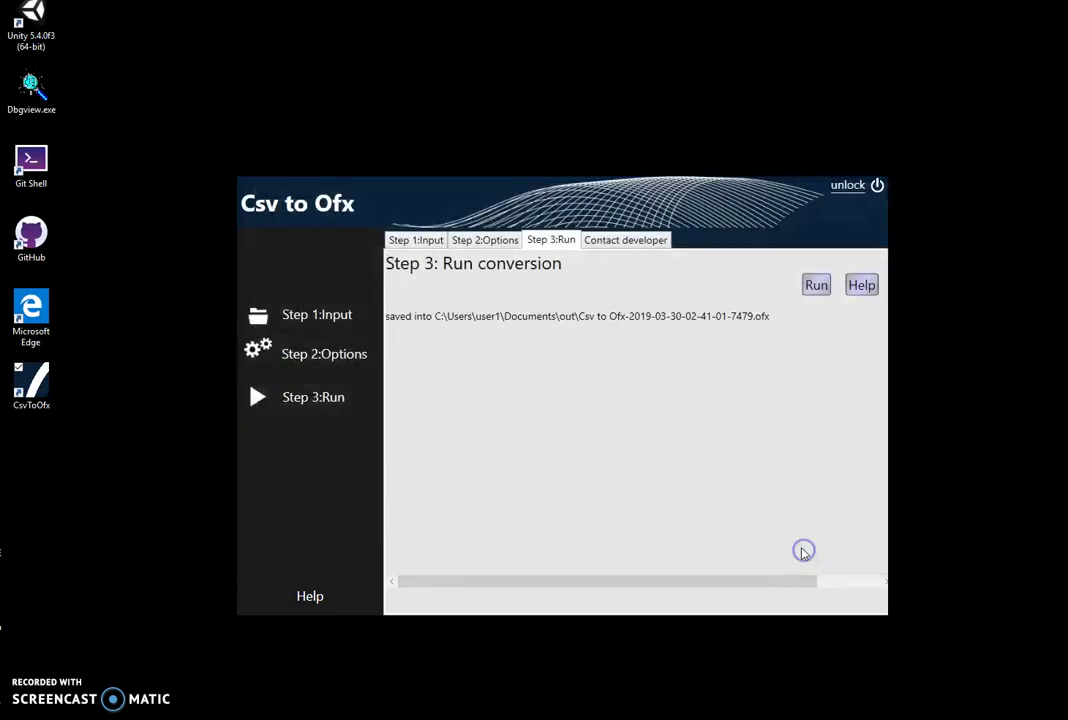
{"action": "mouse_move", "coordinate": [530, 480]}
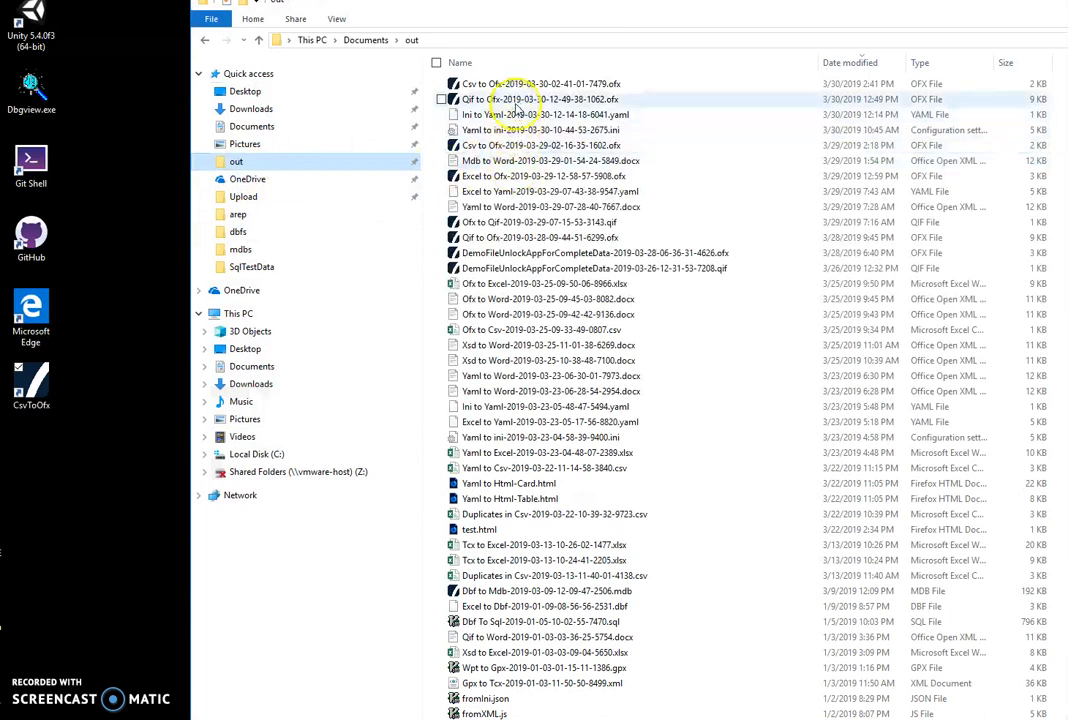
Select the newest Csv to Ofx .ofx file in Documents\out
{"action": "left_click", "coordinate": [540, 83]}
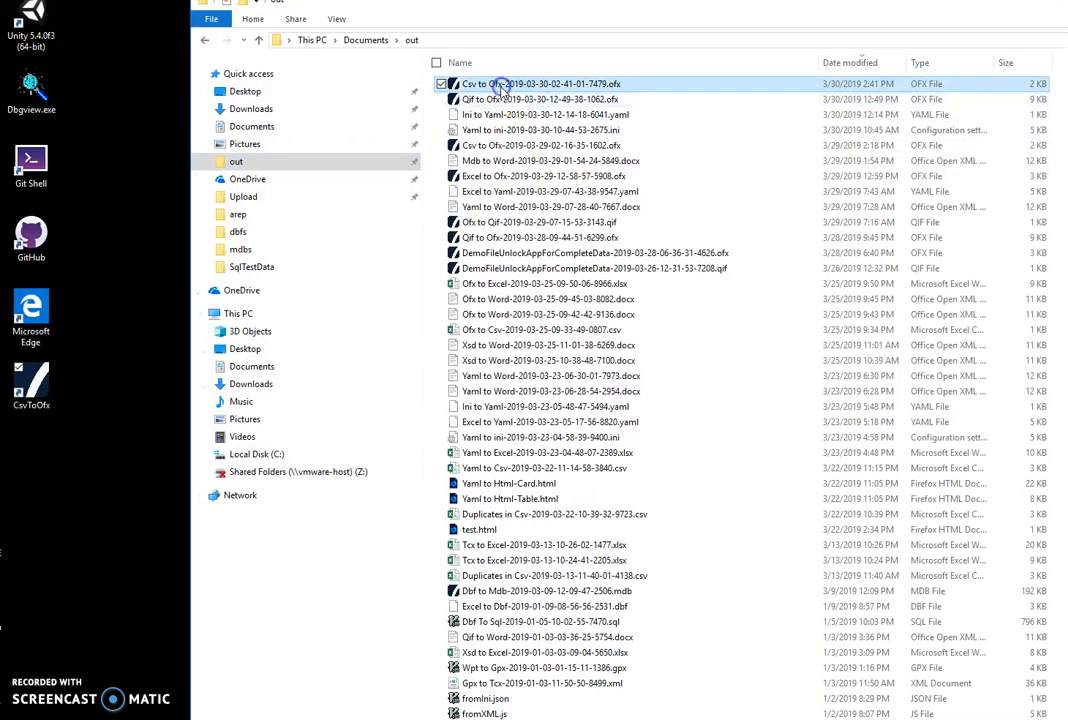
Review the three BRL bank checking transactions in Ofx Viewer, then return to Csv to Ofx
{"action": "double_click", "coordinate": [528, 83]}
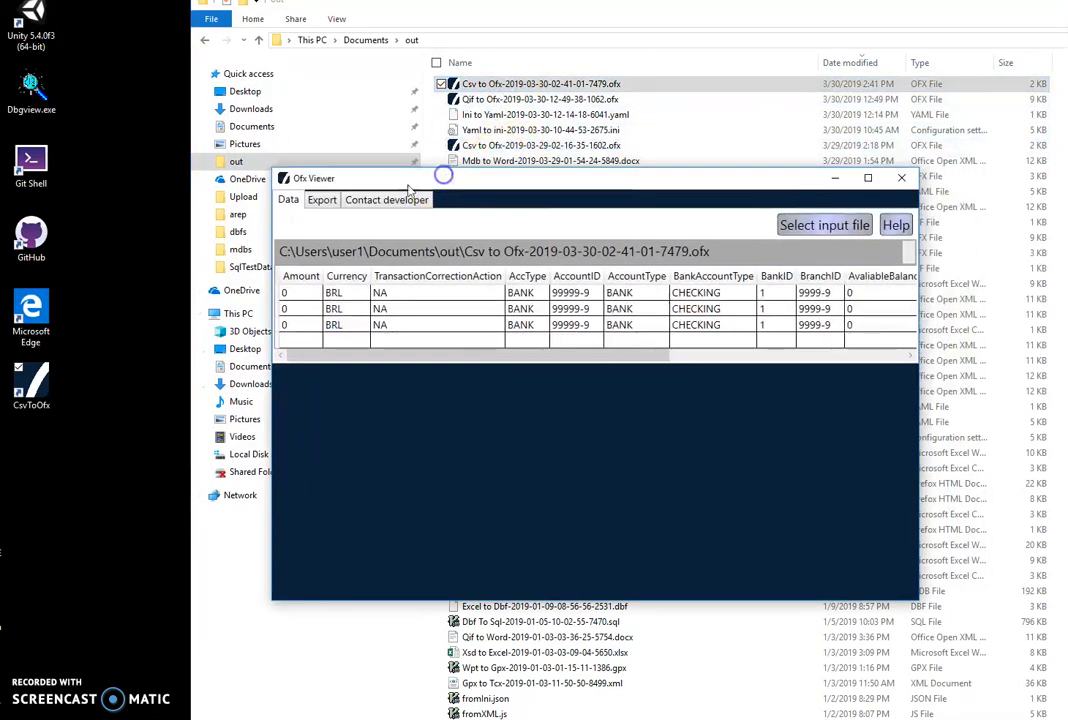
{"action": "mouse_move", "coordinate": [645, 330]}
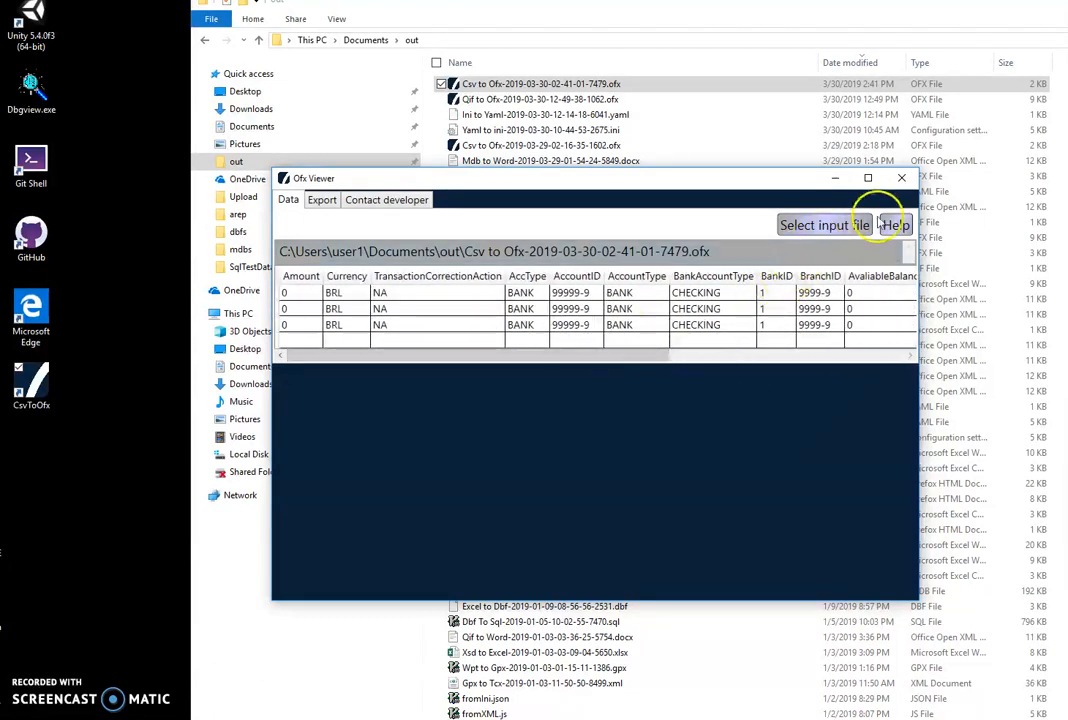
{"action": "left_click", "coordinate": [899, 178]}
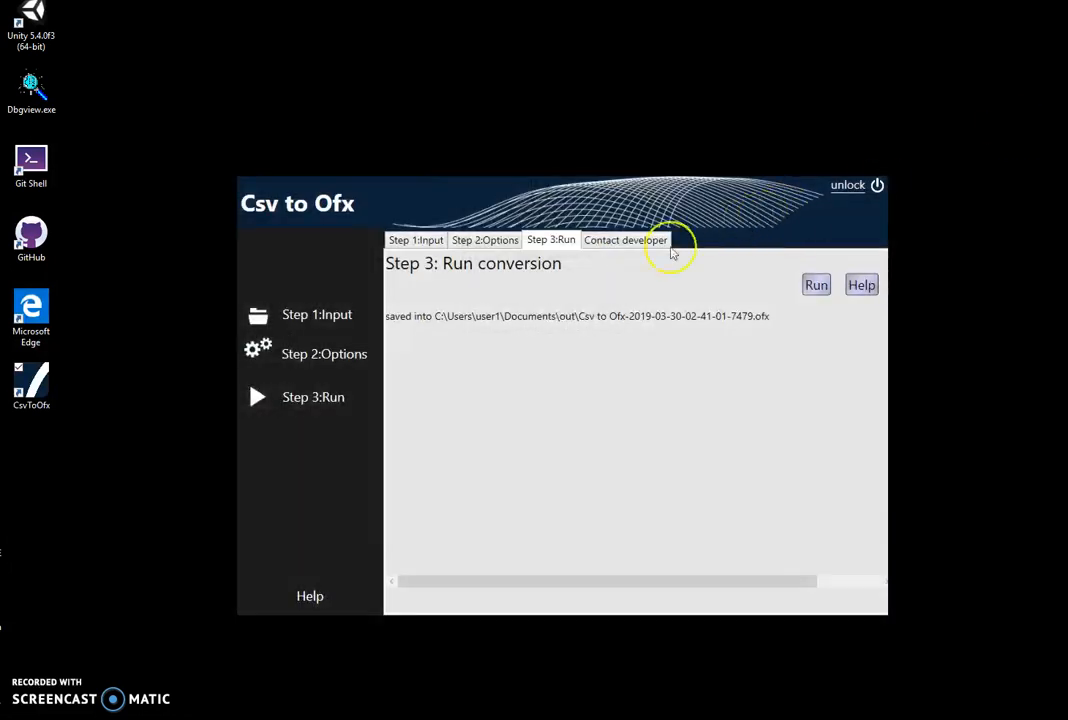
{"action": "mouse_move", "coordinate": [453, 400]}
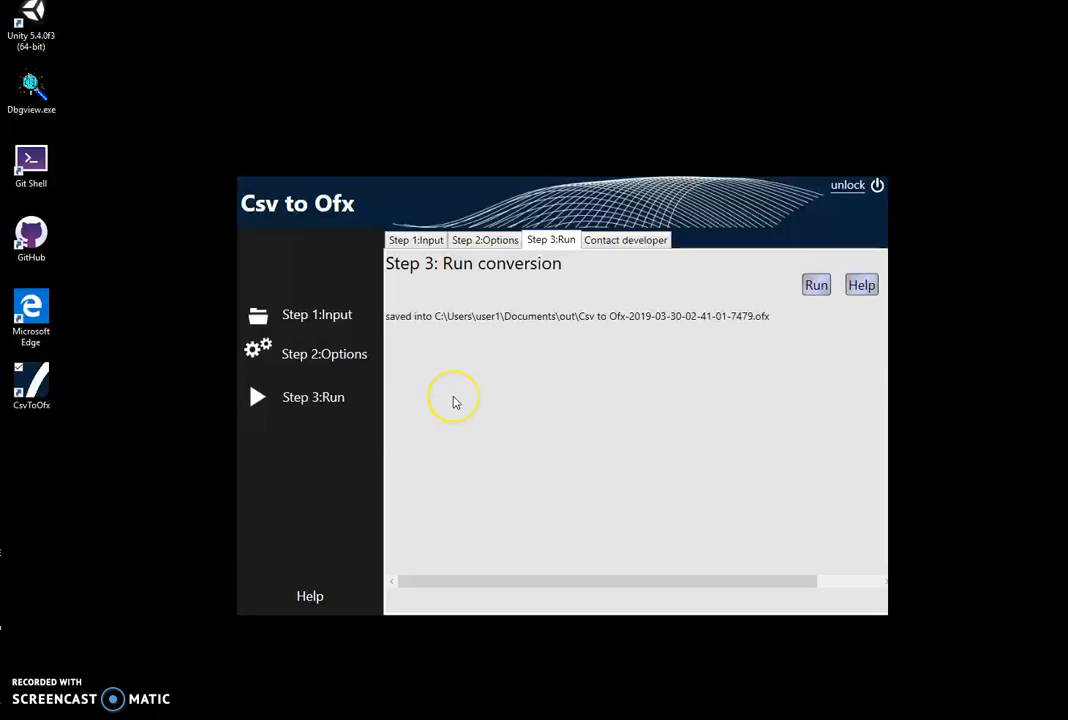